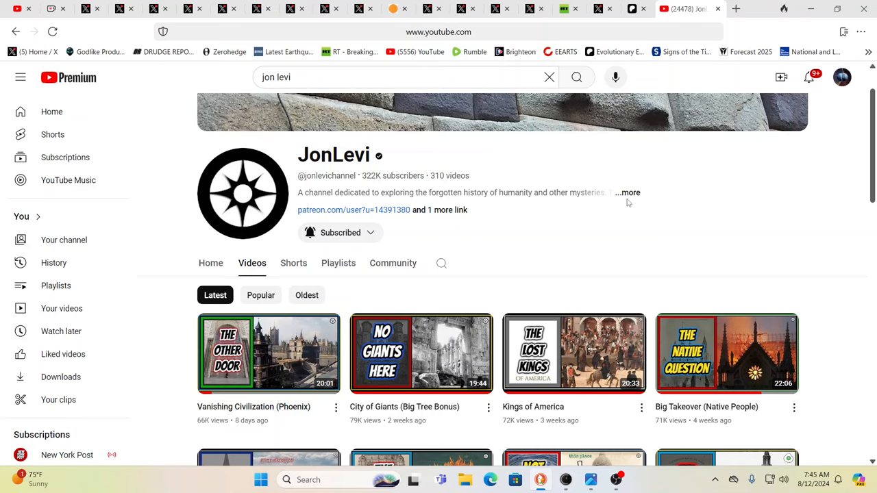
{"action": "mouse_move", "coordinate": [656, 154]}
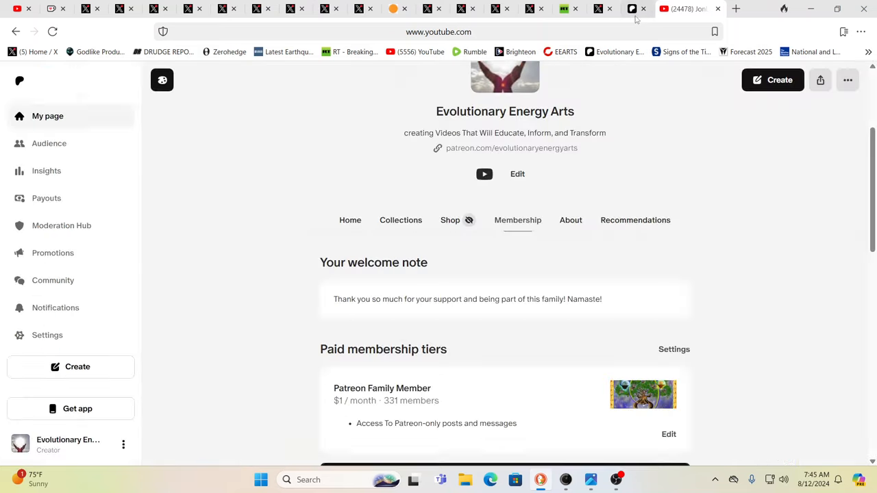
Leave the Patreon Evolutionary Energy Arts membership page for another Edge tab.
{"action": "left_click", "coordinate": [648, 8]}
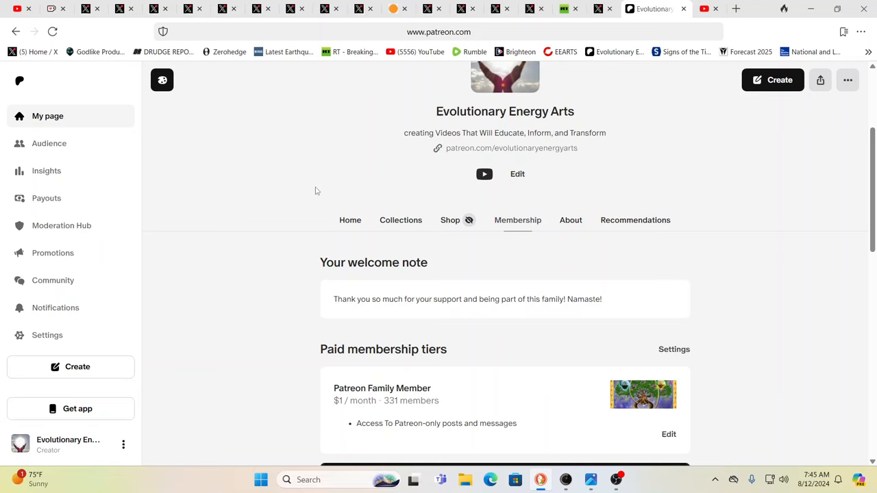
{"action": "mouse_move", "coordinate": [617, 189]}
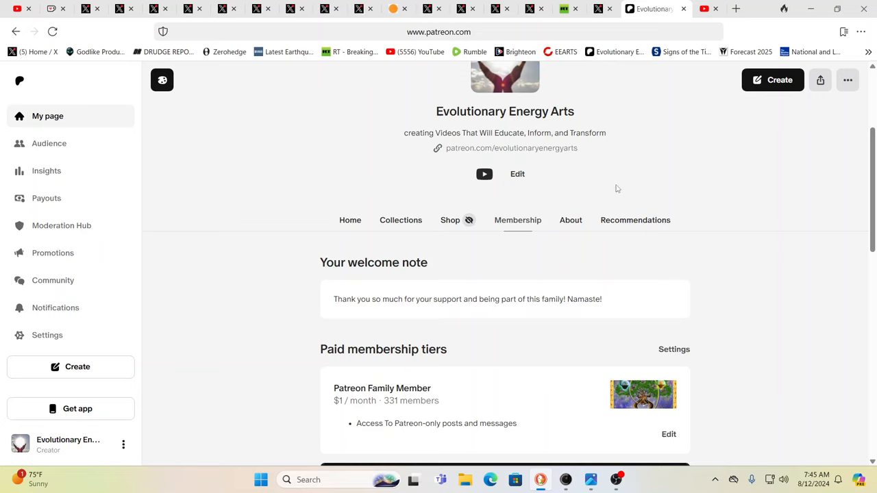
{"action": "mouse_move", "coordinate": [699, 126]}
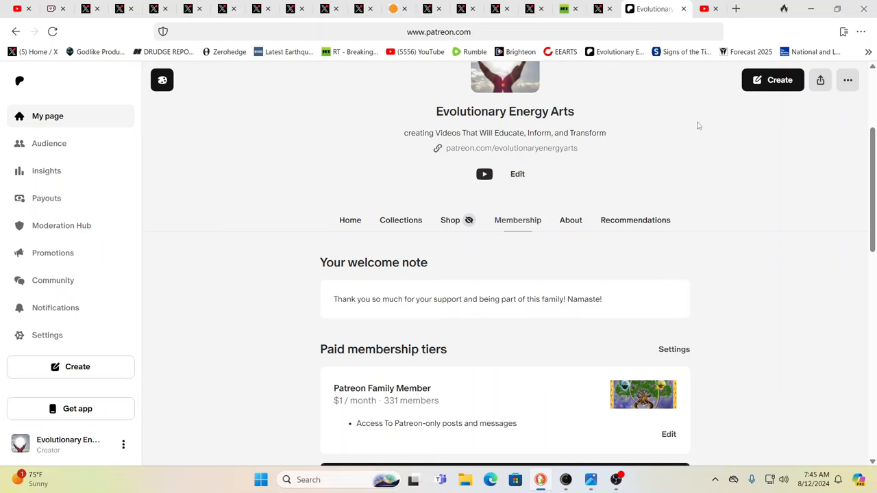
{"action": "mouse_move", "coordinate": [664, 95]}
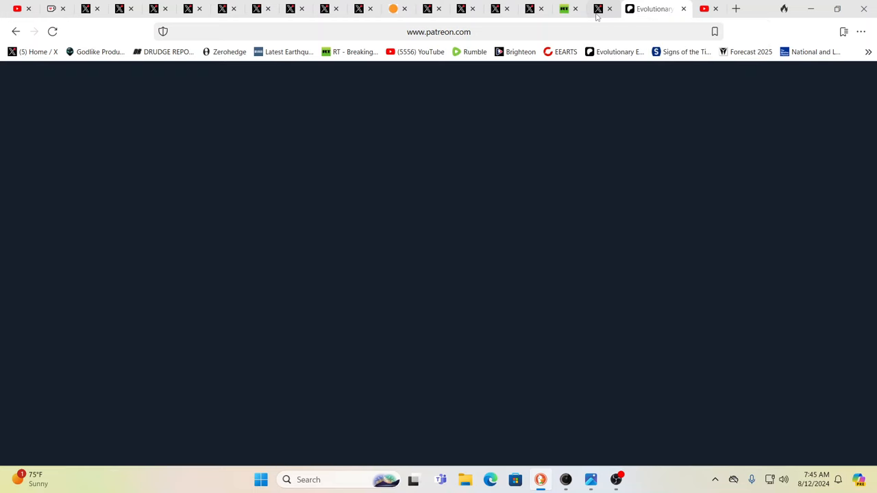
Switch to the Concerned Citizen post about the Zaporizhzhia nuclear plant fire.
{"action": "left_click", "coordinate": [603, 8]}
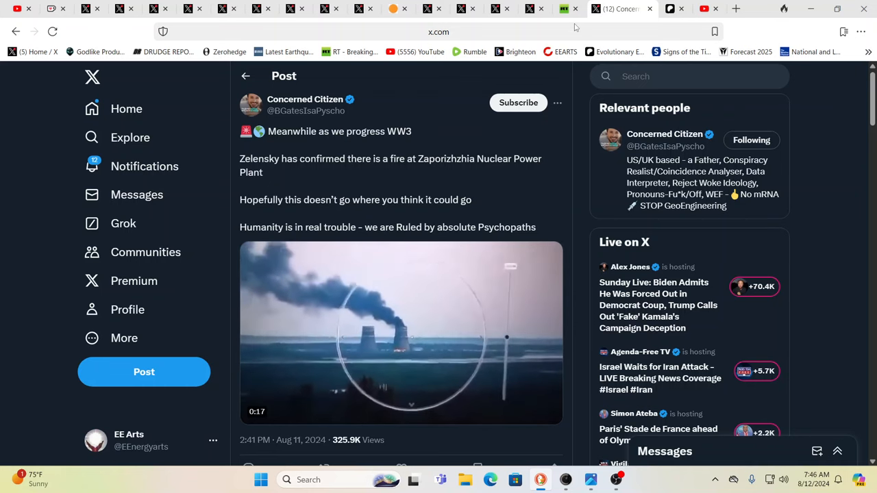
Read RT's Zaporozhye plant fire article down to its embedded smoke video.
{"action": "left_click", "coordinate": [586, 8]}
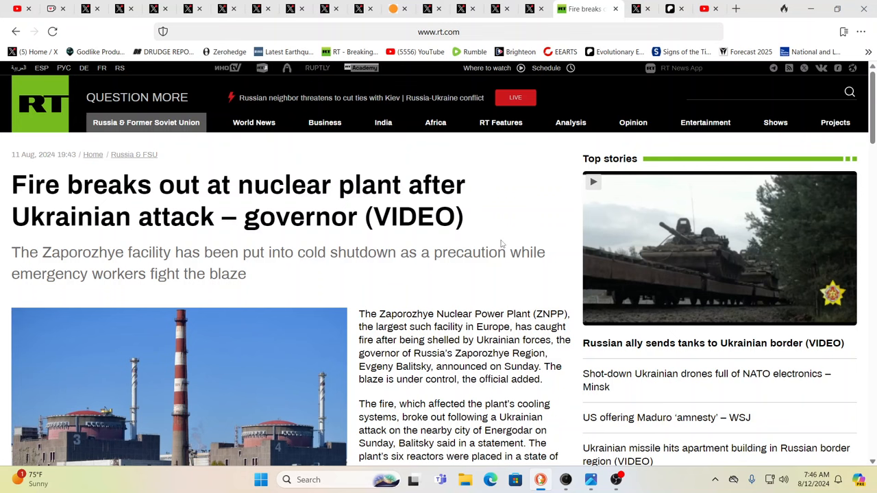
{"action": "scroll", "scroll_direction": "down", "scroll_amount": 3}
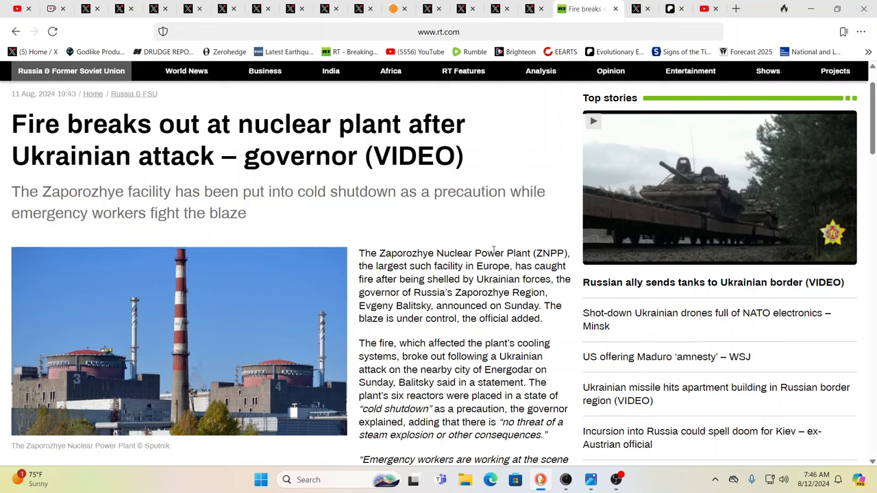
{"action": "mouse_move", "coordinate": [492, 251]}
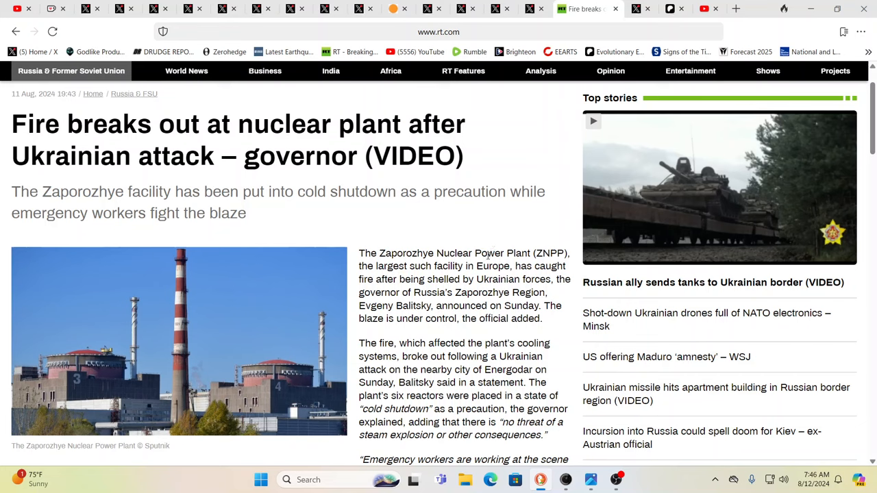
{"action": "scroll", "scroll_direction": "down", "scroll_amount": 3}
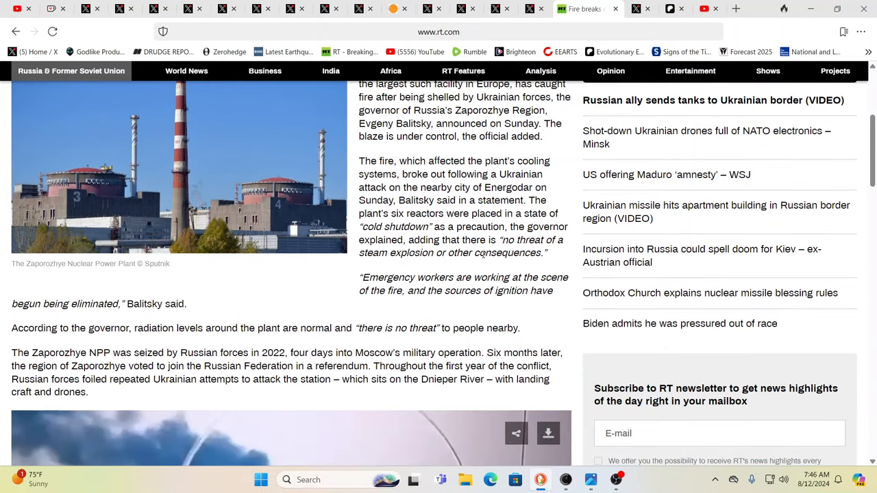
{"action": "scroll", "scroll_direction": "down", "scroll_amount": 3}
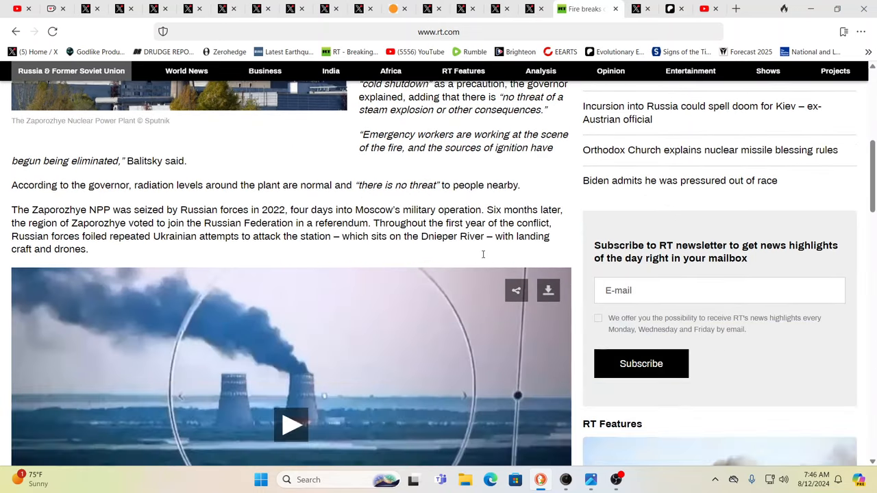
{"action": "scroll", "scroll_direction": "down", "scroll_amount": 3}
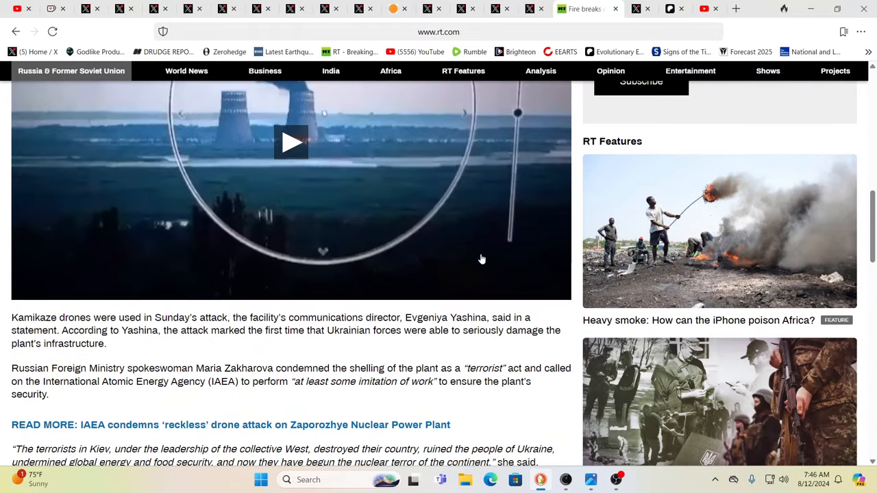
{"action": "mouse_move", "coordinate": [400, 273]}
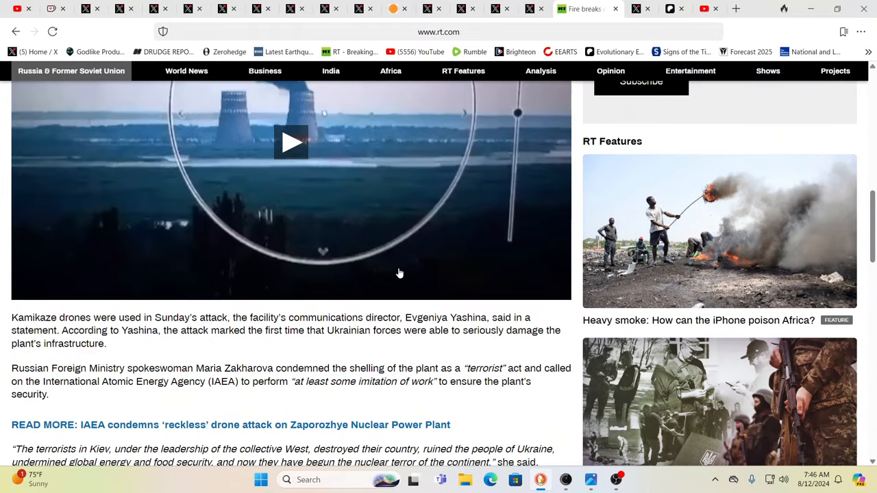
{"action": "mouse_move", "coordinate": [390, 279]}
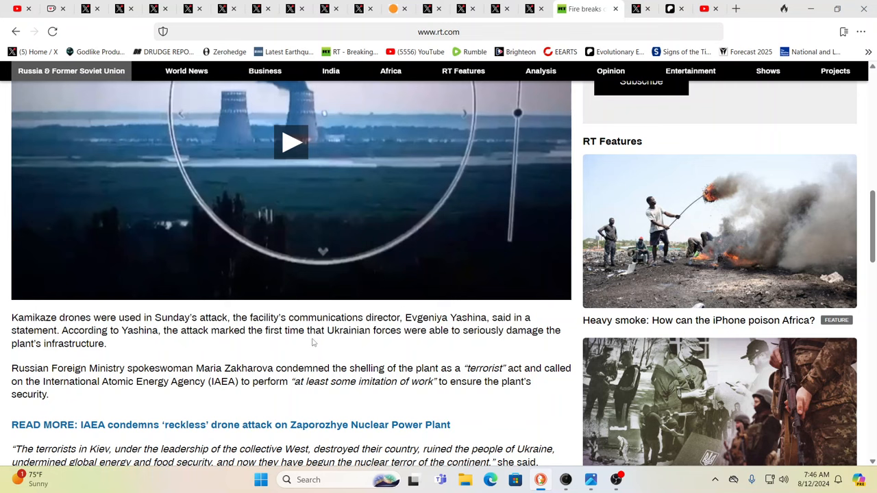
{"action": "scroll", "scroll_direction": "up", "scroll_amount": 3}
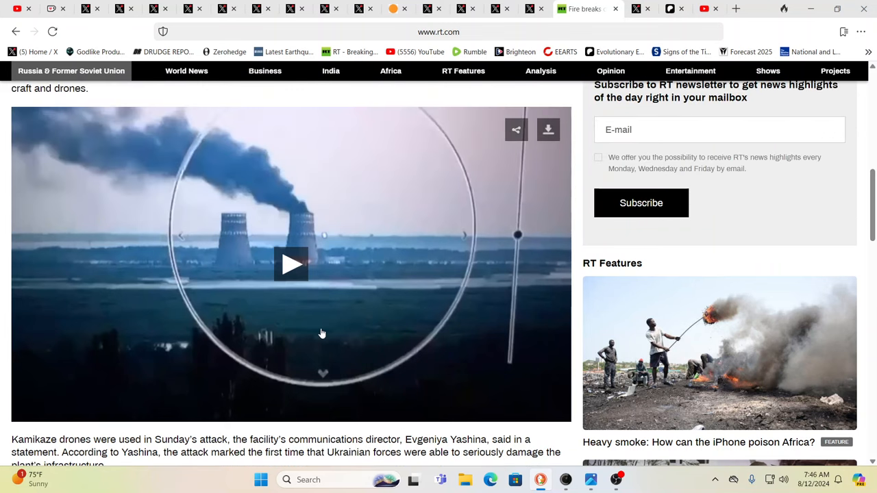
{"action": "mouse_move", "coordinate": [333, 332]}
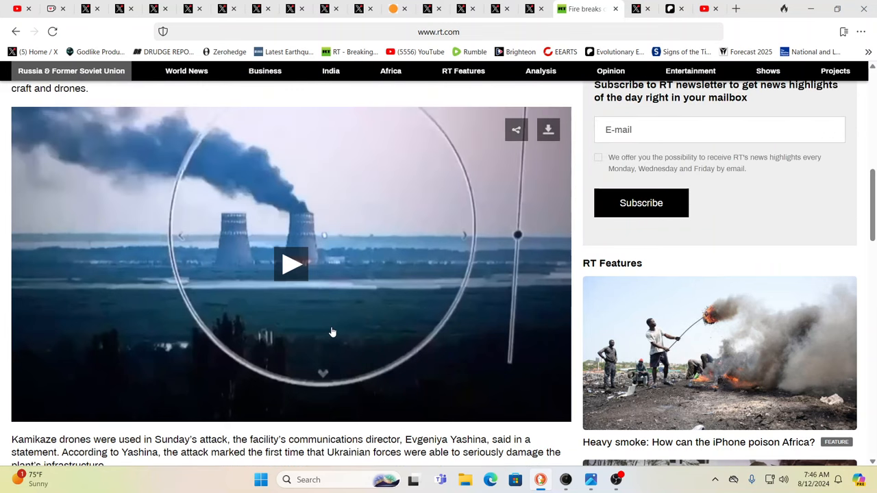
{"action": "mouse_move", "coordinate": [331, 218]}
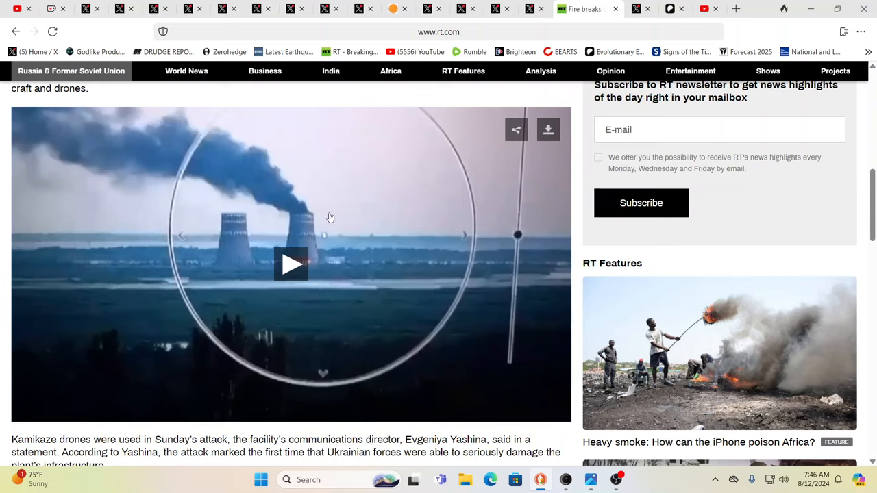
{"action": "mouse_move", "coordinate": [368, 294]}
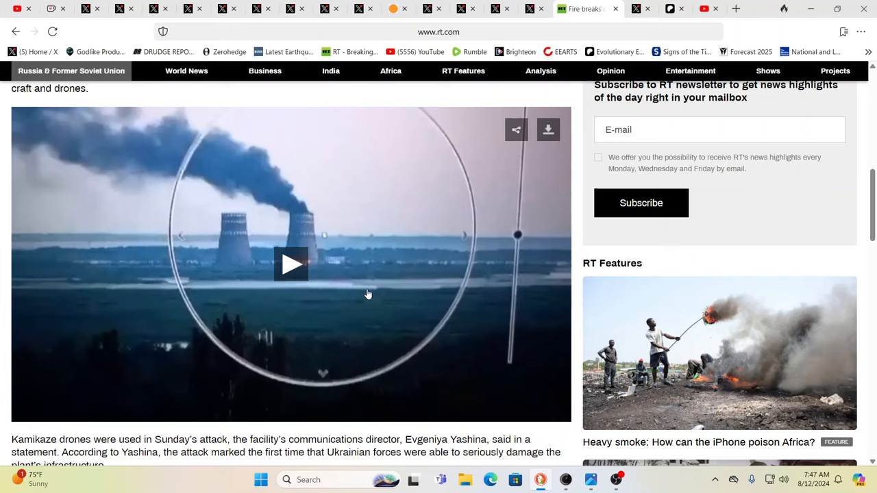
{"action": "mouse_move", "coordinate": [355, 296]}
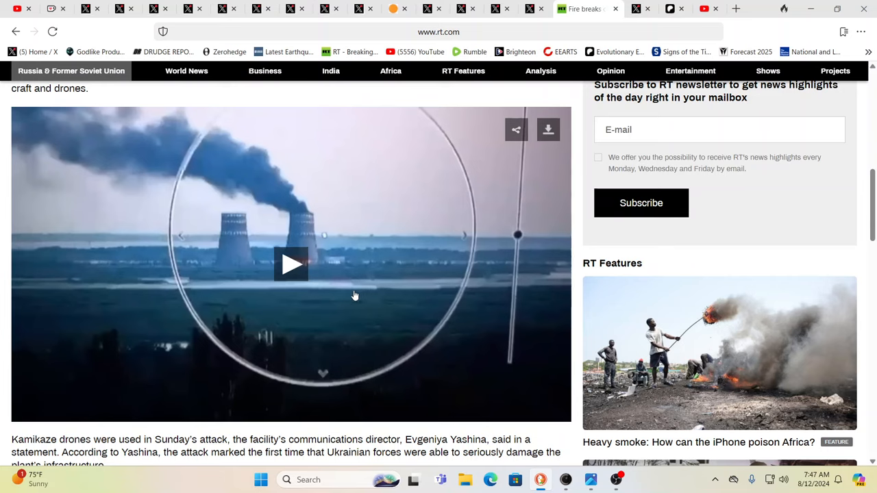
{"action": "mouse_move", "coordinate": [317, 298]}
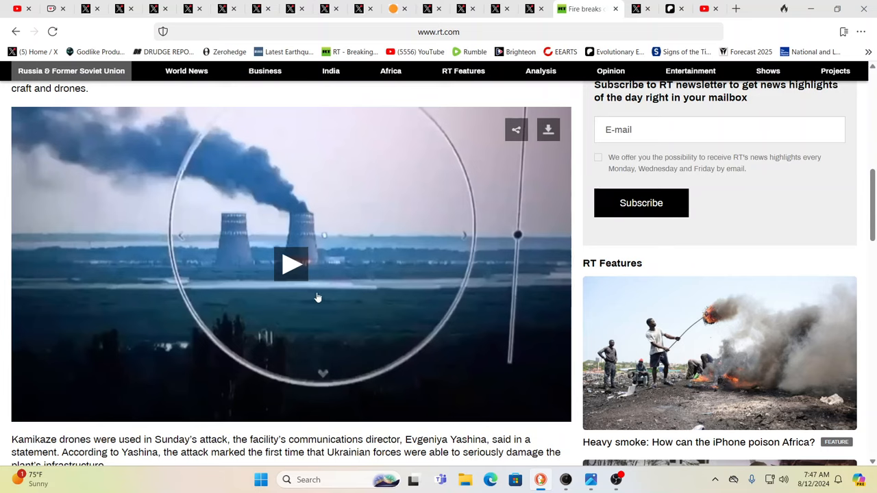
{"action": "mouse_move", "coordinate": [240, 261]}
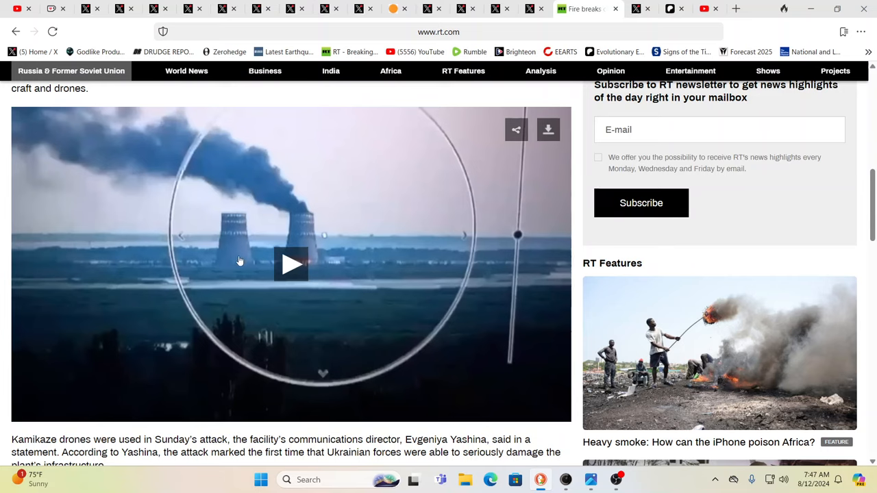
{"action": "mouse_move", "coordinate": [256, 317]}
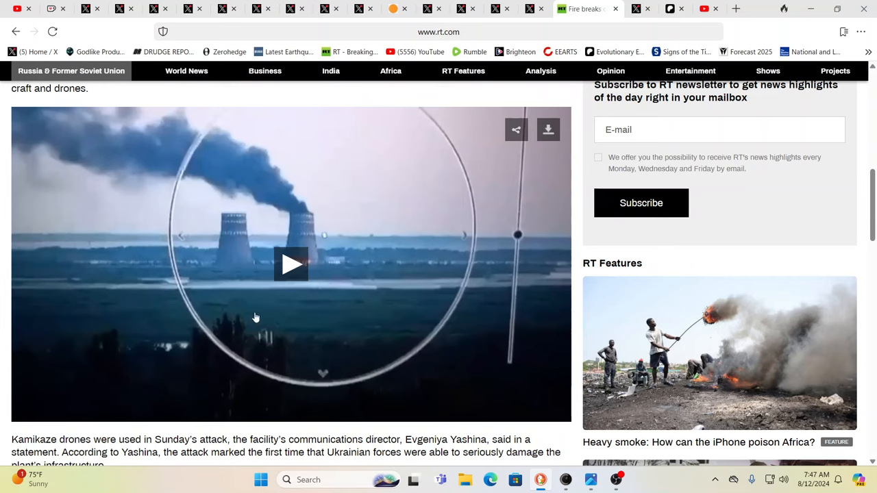
{"action": "mouse_move", "coordinate": [354, 289]}
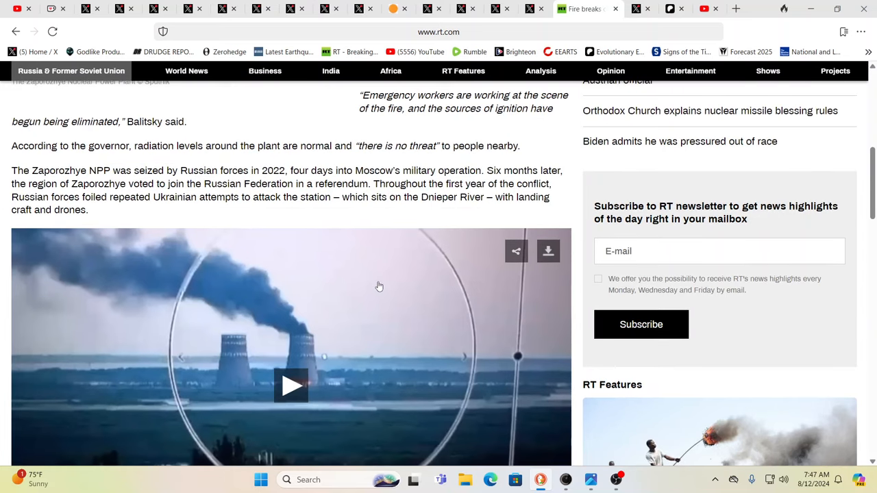
Reread the RT article to the Kamikaze drones paragraph, then return toward the headline.
{"action": "scroll", "scroll_direction": "up", "scroll_amount": 3}
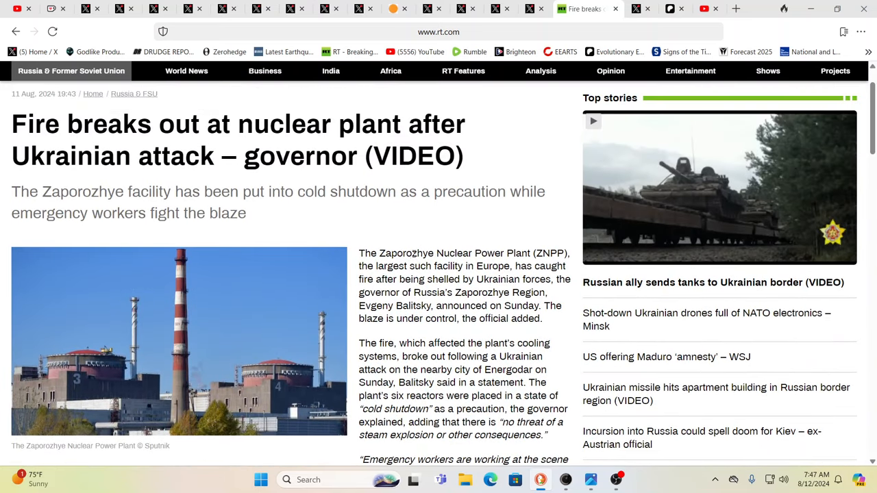
{"action": "mouse_move", "coordinate": [442, 244]}
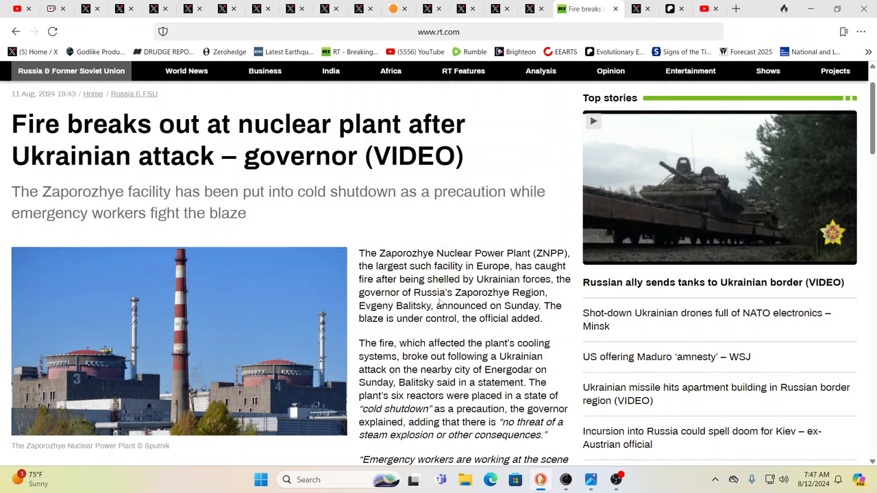
{"action": "scroll", "scroll_direction": "down", "scroll_amount": 3}
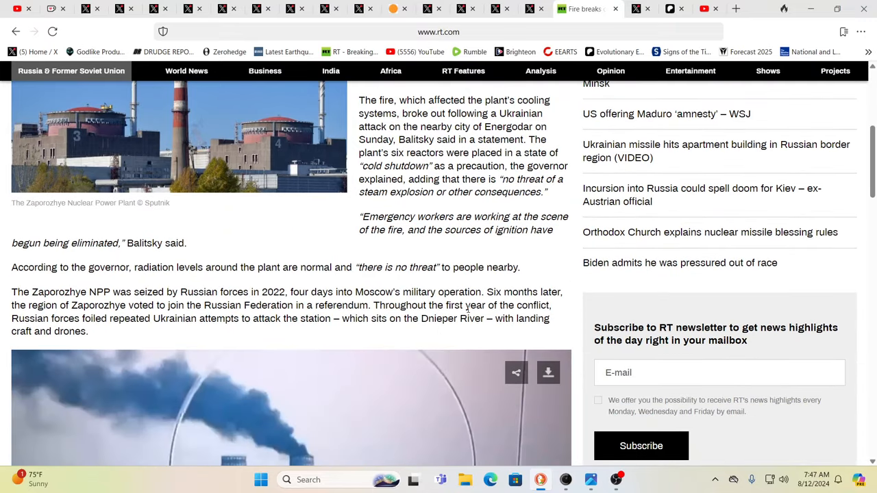
{"action": "scroll", "scroll_direction": "down", "scroll_amount": 3}
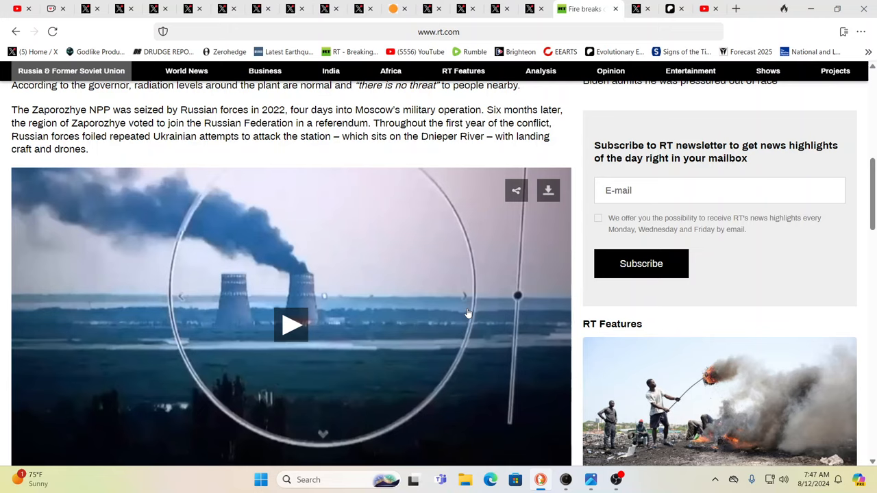
{"action": "mouse_move", "coordinate": [551, 327]}
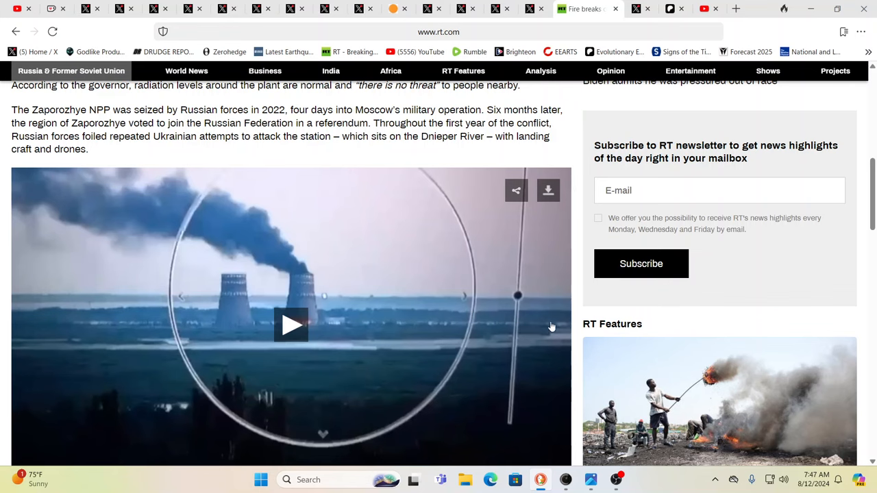
{"action": "scroll", "scroll_direction": "down", "scroll_amount": 3}
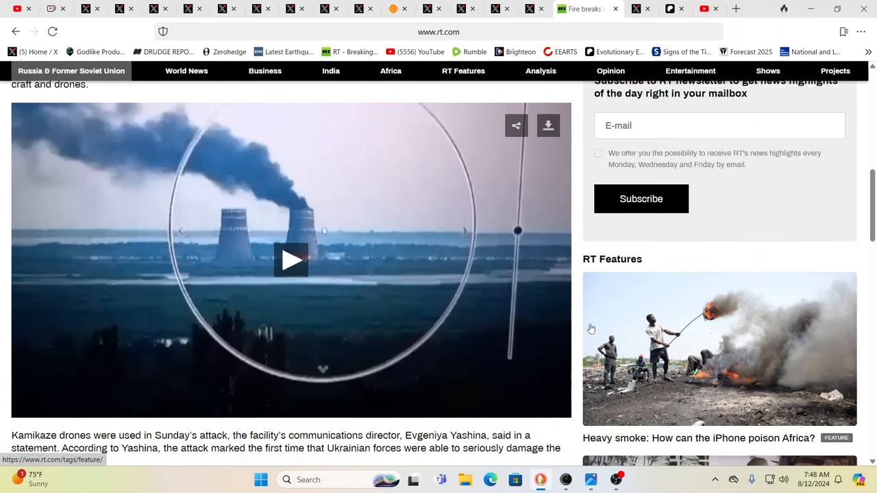
{"action": "scroll", "scroll_direction": "down", "scroll_amount": 3}
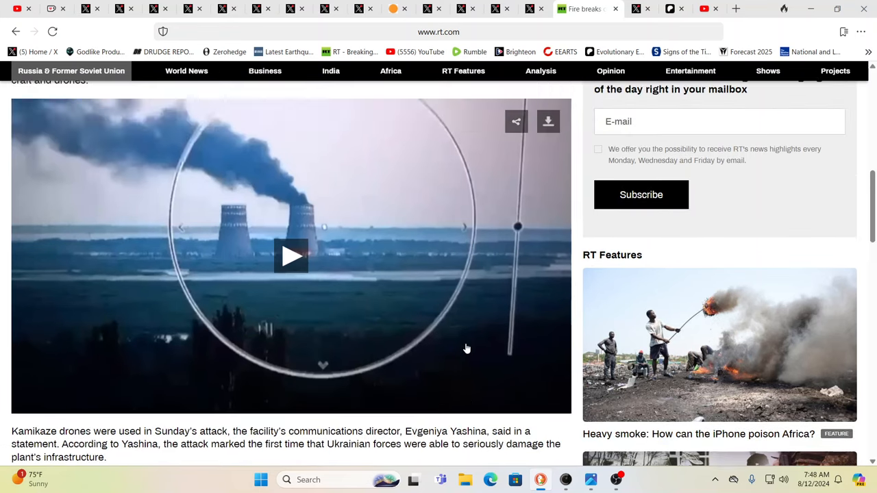
{"action": "scroll", "scroll_direction": "up", "scroll_amount": 3}
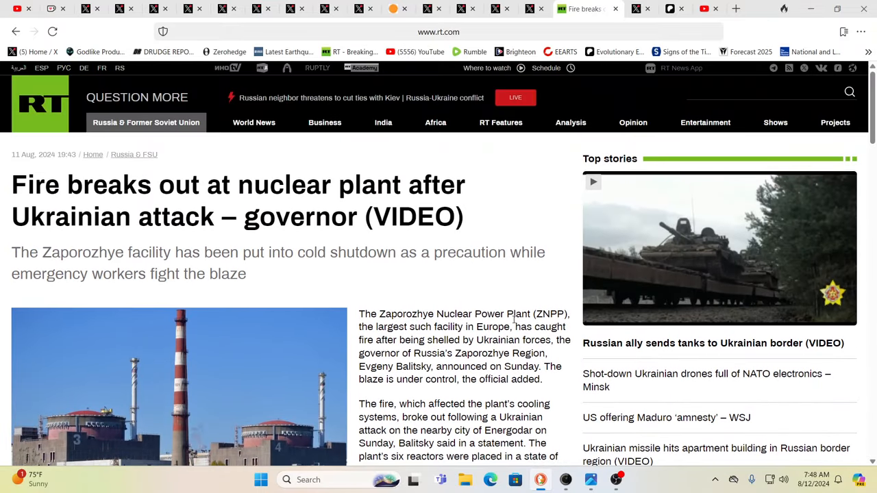
{"action": "mouse_move", "coordinate": [545, 242]}
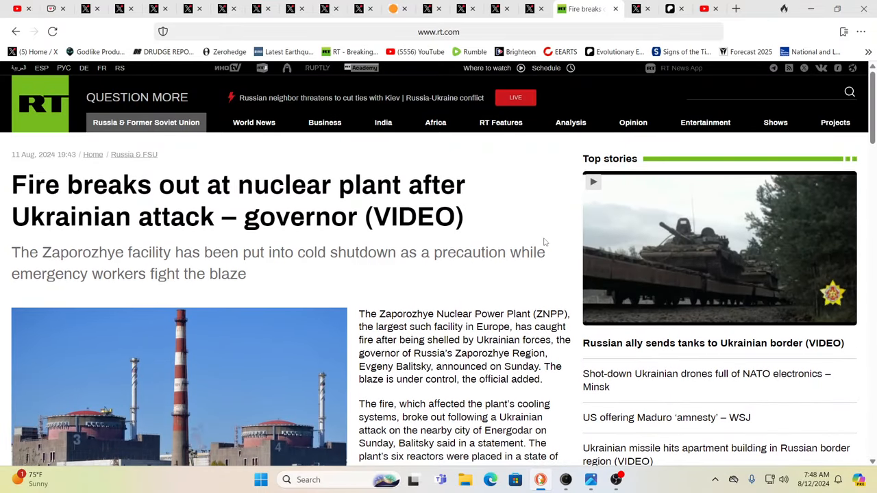
{"action": "mouse_move", "coordinate": [581, 224]}
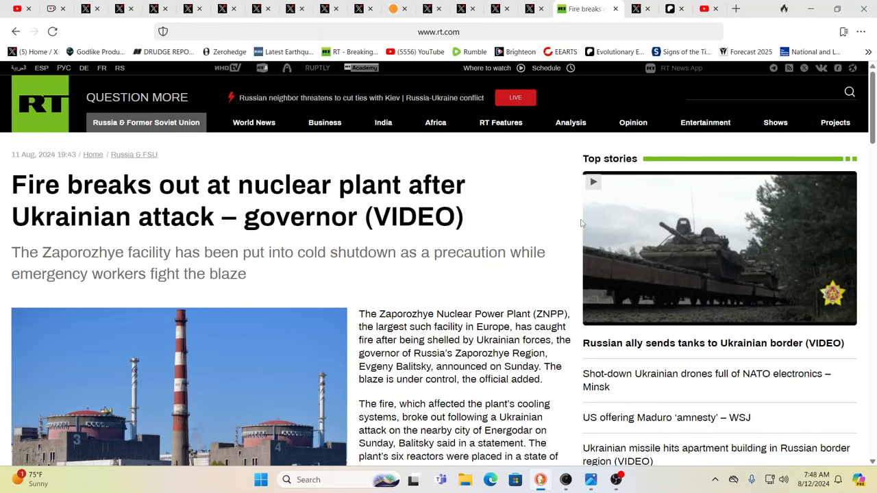
{"action": "mouse_move", "coordinate": [587, 146]}
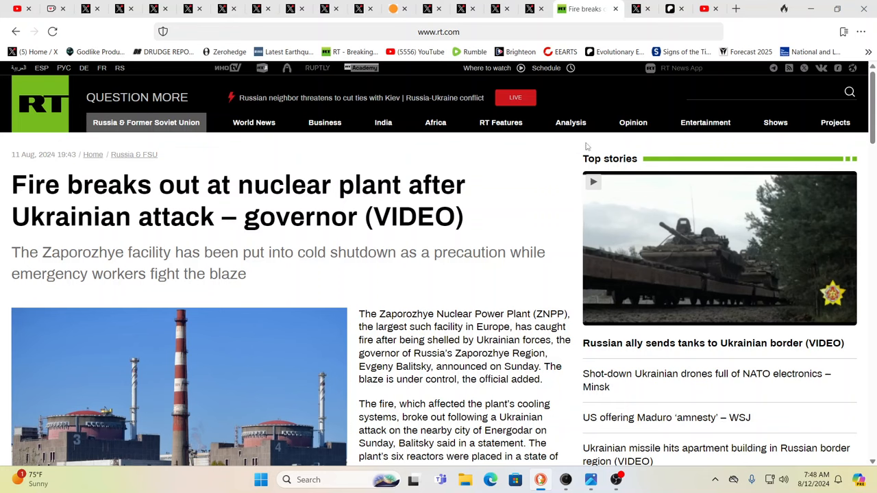
{"action": "mouse_move", "coordinate": [609, 52]}
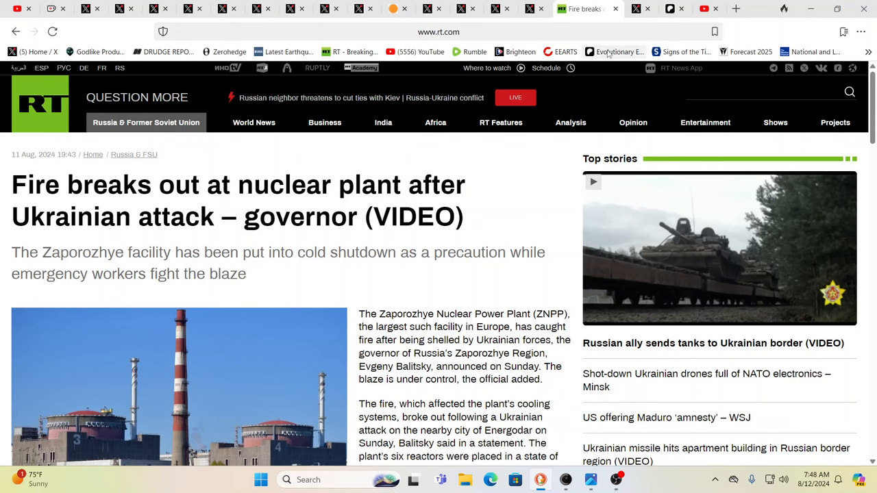
{"action": "mouse_move", "coordinate": [565, 52]}
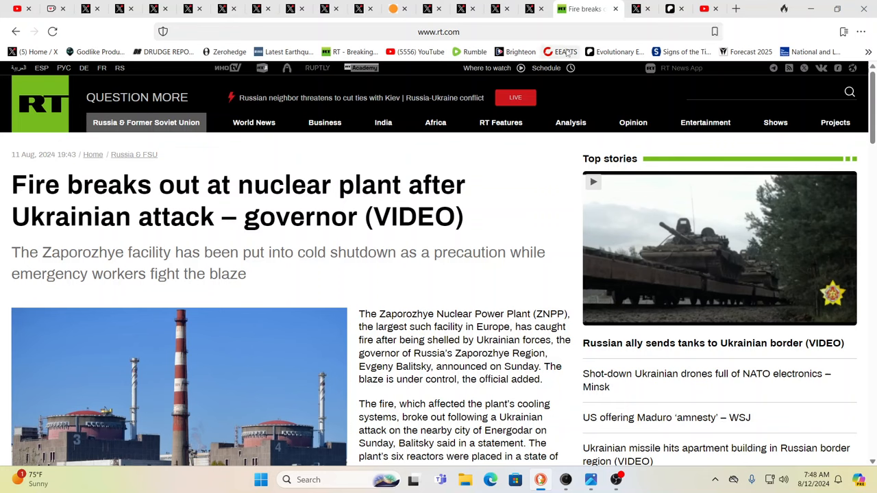
{"action": "mouse_move", "coordinate": [534, 9]}
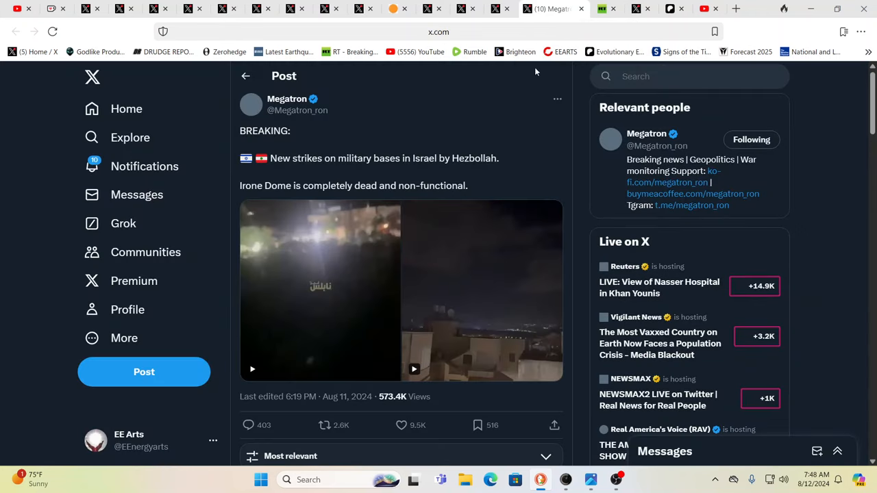
Play the video in Megatron's post on new Hezbollah strikes on Israeli bases.
{"action": "left_click", "coordinate": [320, 290]}
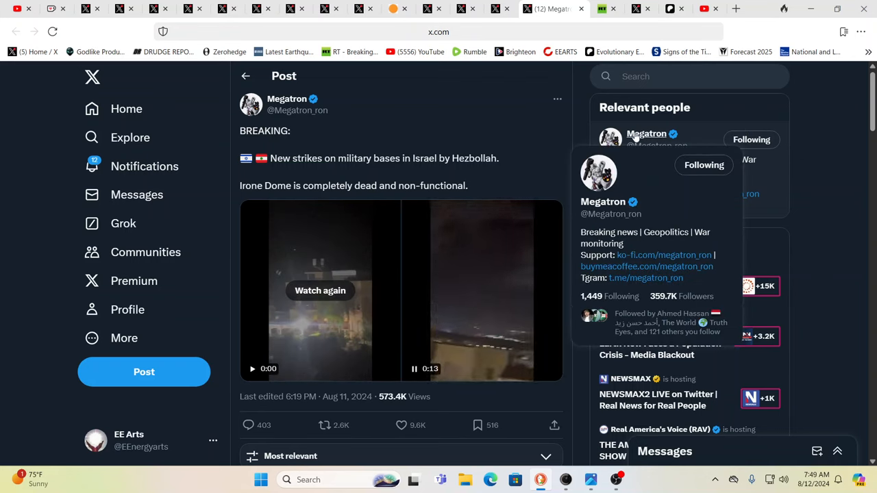
{"action": "mouse_move", "coordinate": [501, 33]}
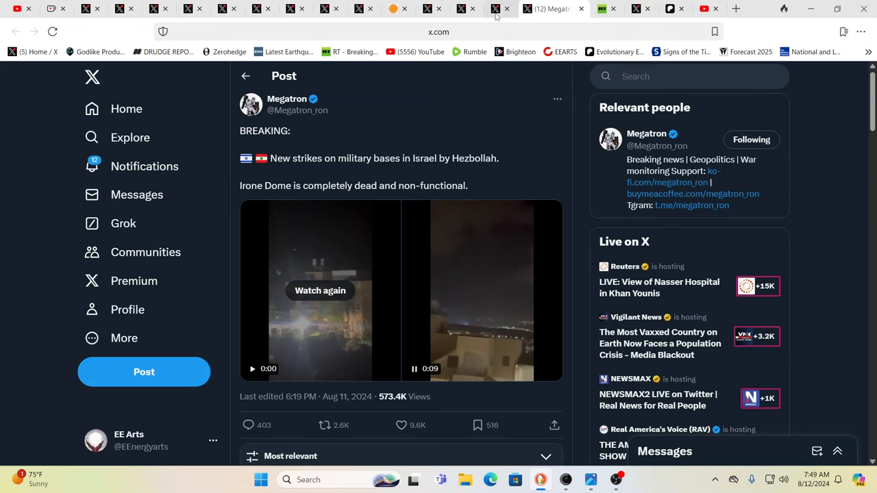
Watch the Cradle post's video of Lebanon rockets hitting Nahariya and Kabri.
{"action": "left_click", "coordinate": [511, 9]}
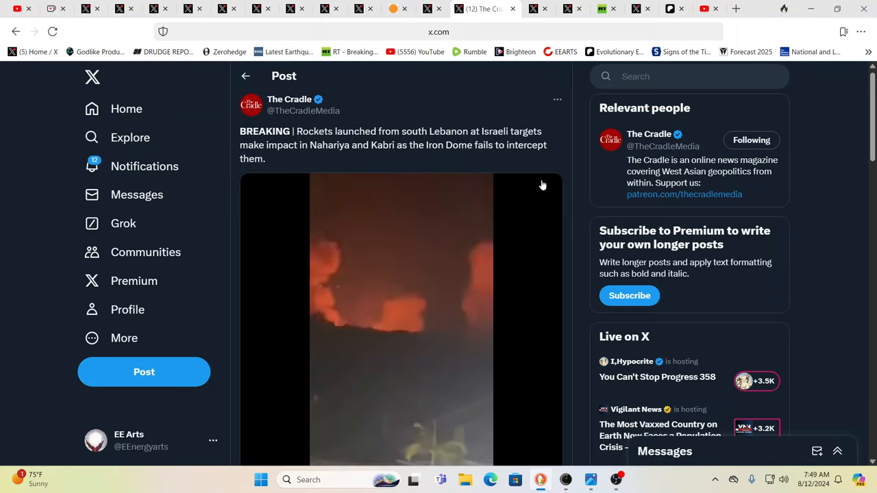
{"action": "mouse_move", "coordinate": [496, 231]}
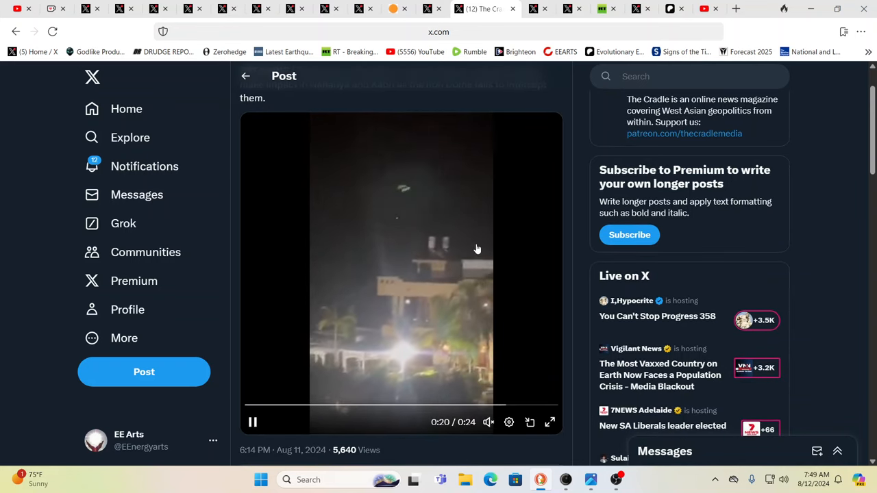
{"action": "scroll", "scroll_direction": "up", "scroll_amount": 3}
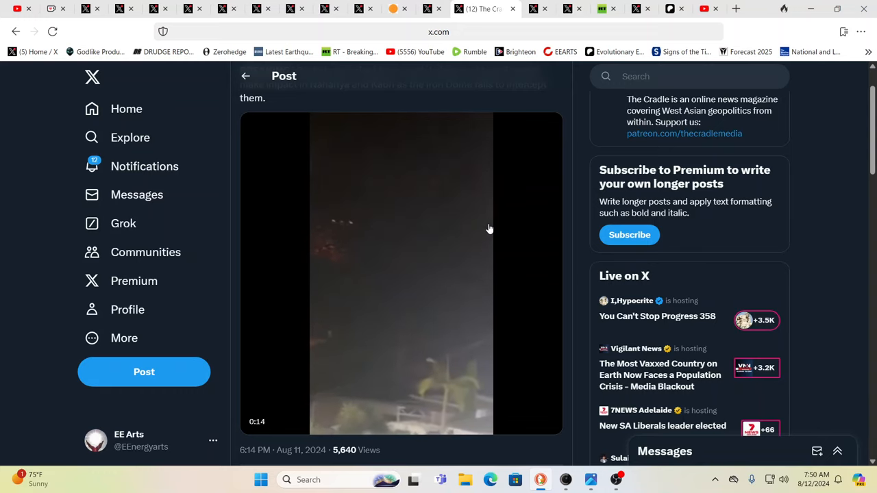
Scroll the 'Iron Dome' search results to the Censored Men post and its video.
{"action": "left_click", "coordinate": [401, 274]}
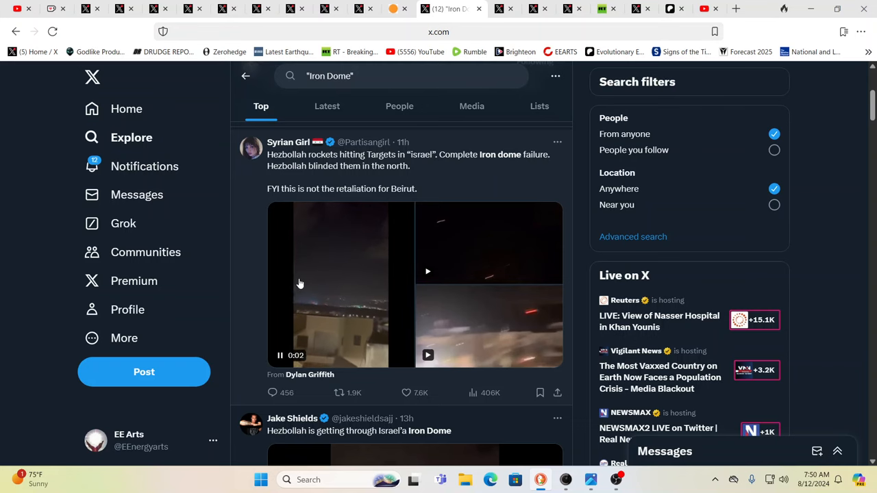
{"action": "scroll", "scroll_direction": "down", "scroll_amount": 3}
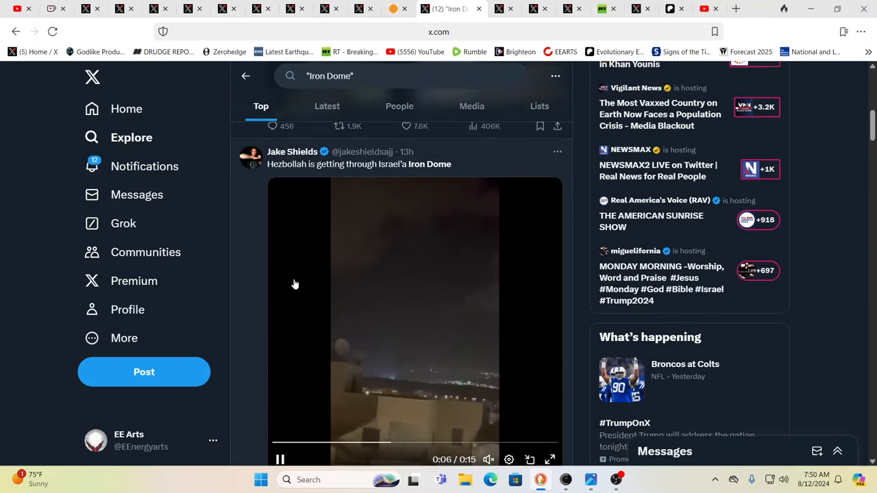
{"action": "scroll", "scroll_direction": "down", "scroll_amount": 3}
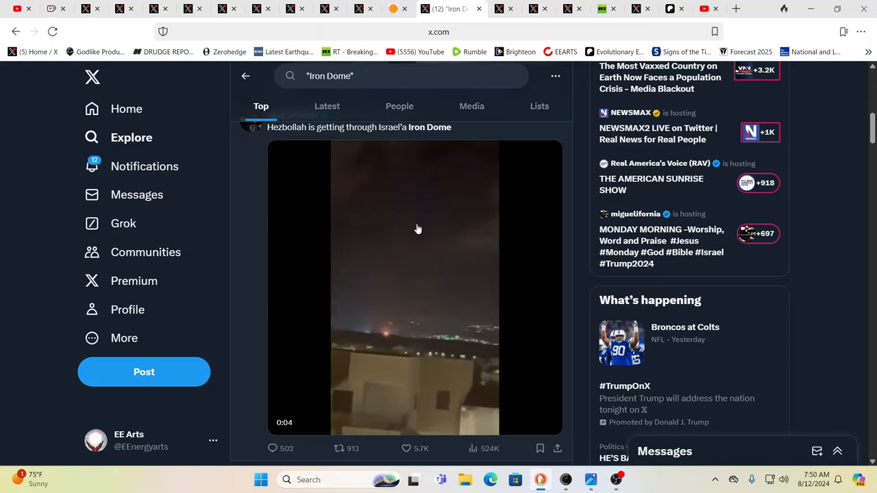
{"action": "scroll", "scroll_direction": "down", "scroll_amount": 3}
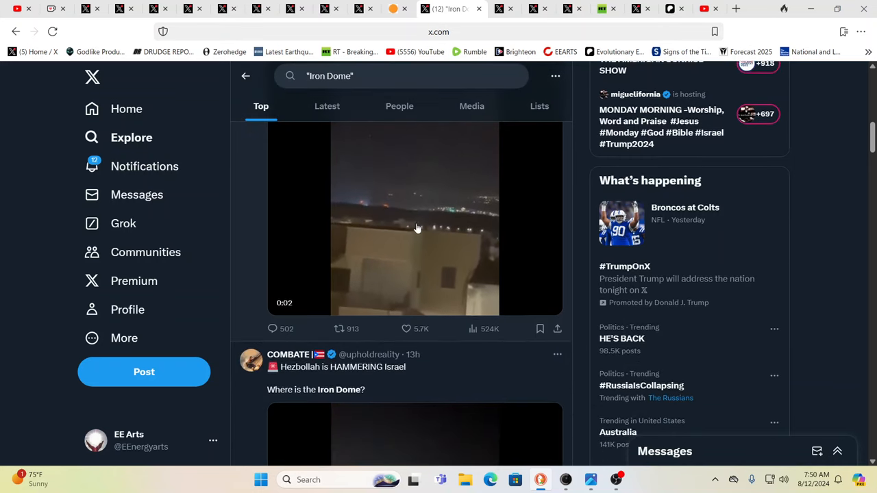
{"action": "scroll", "scroll_direction": "down", "scroll_amount": 3}
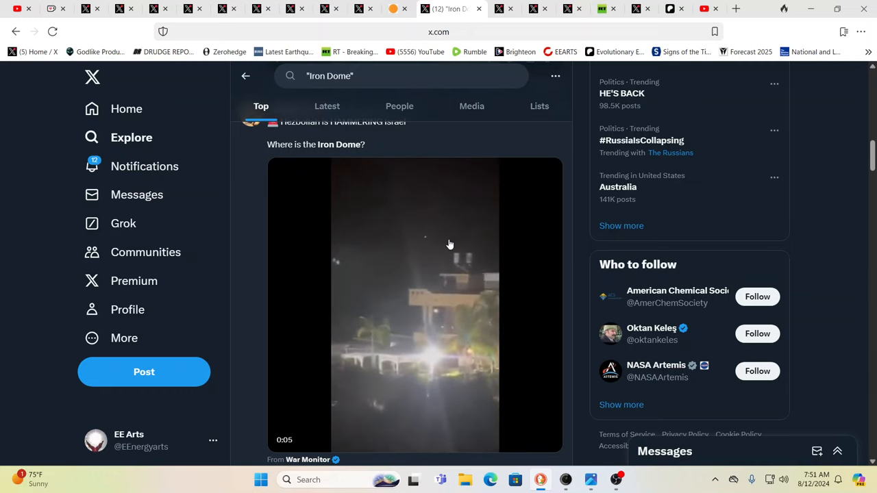
{"action": "scroll", "scroll_direction": "down", "scroll_amount": 3}
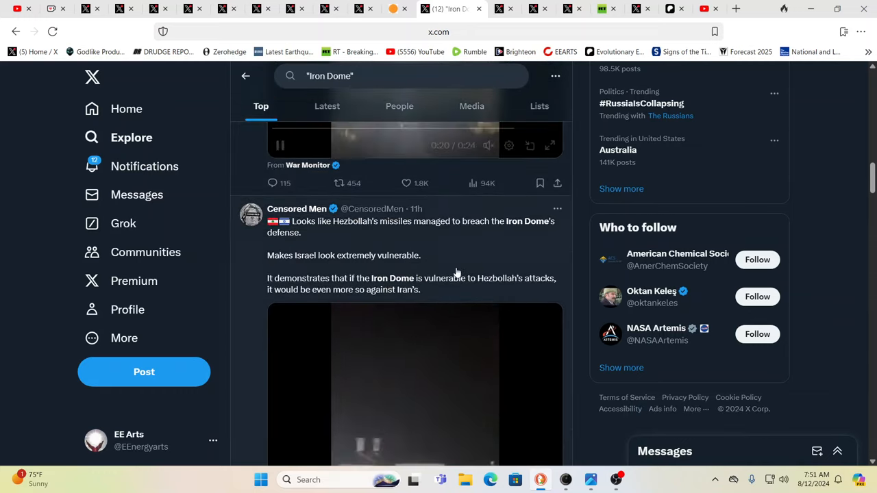
{"action": "scroll", "scroll_direction": "down", "scroll_amount": 3}
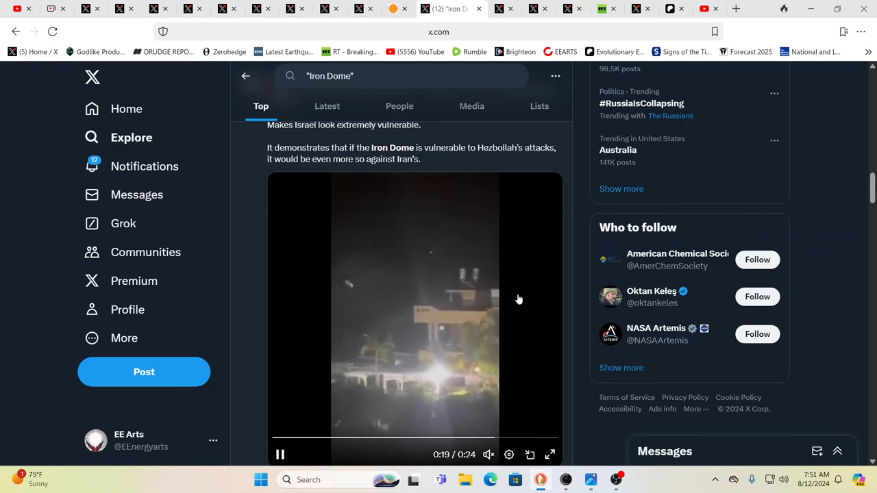
{"action": "scroll", "scroll_direction": "down", "scroll_amount": 3}
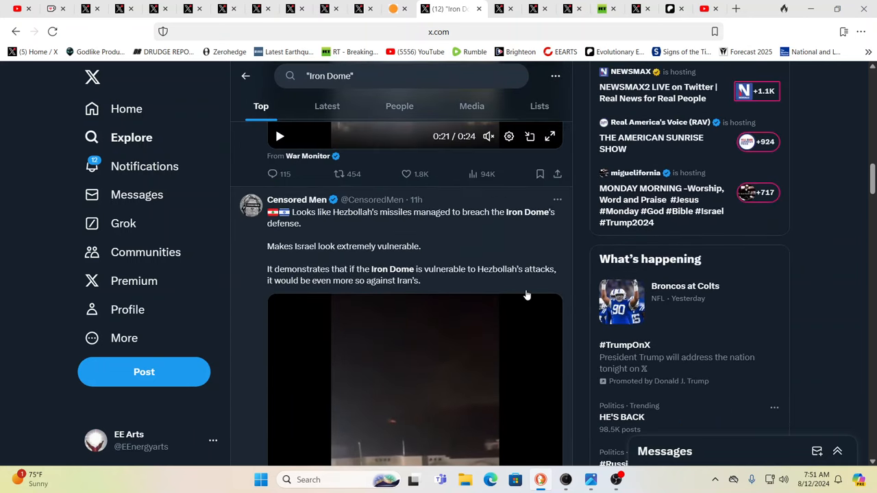
{"action": "scroll", "scroll_direction": "down", "scroll_amount": 3}
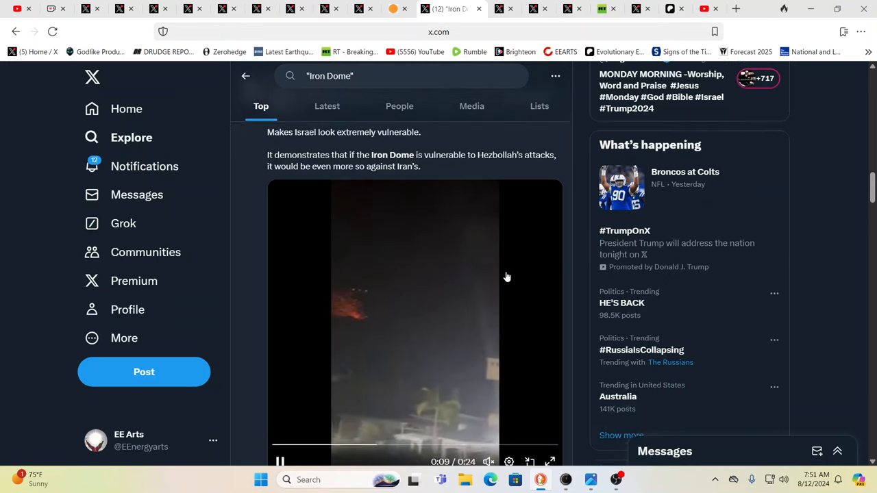
{"action": "scroll", "scroll_direction": "down", "scroll_amount": 3}
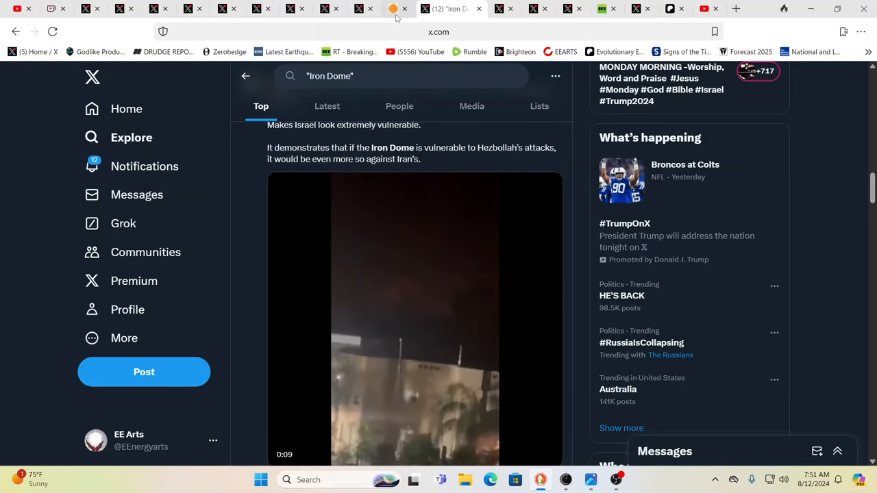
Read SolarHam's Geomagnetic Storm Continues news, then return to the Jay Anderson post.
{"action": "left_click", "coordinate": [417, 8]}
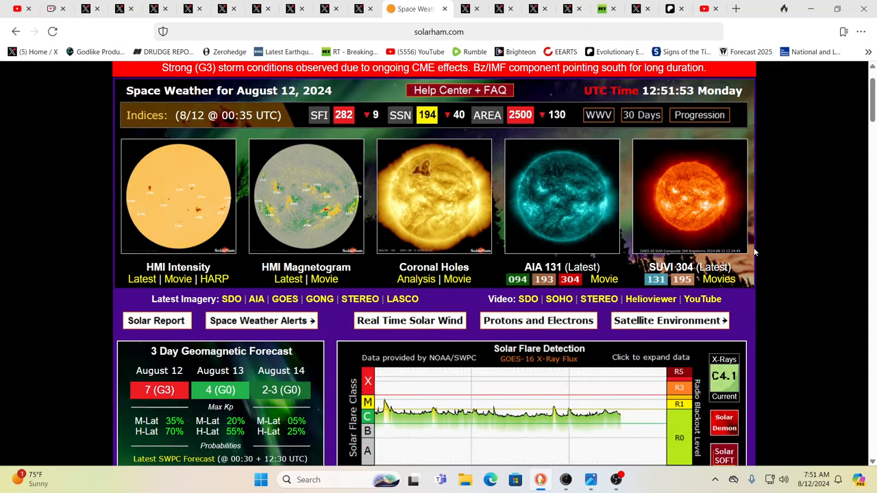
{"action": "scroll", "scroll_direction": "down", "scroll_amount": 3}
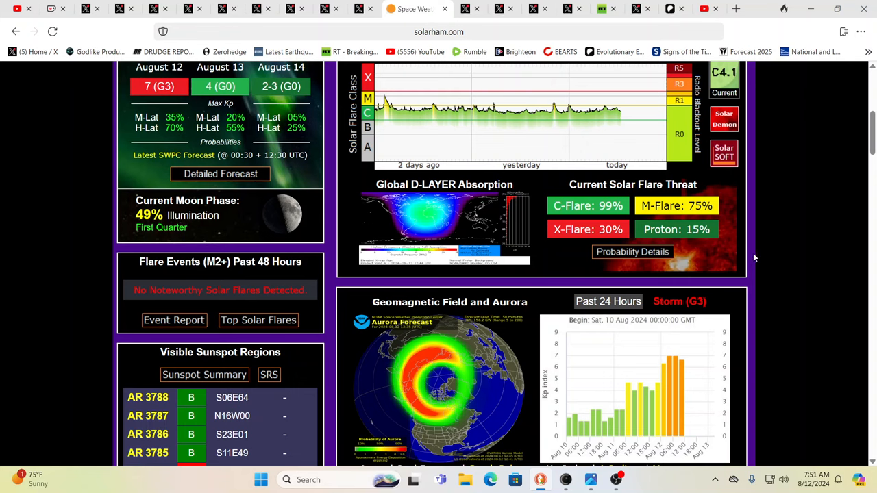
{"action": "mouse_move", "coordinate": [678, 374]}
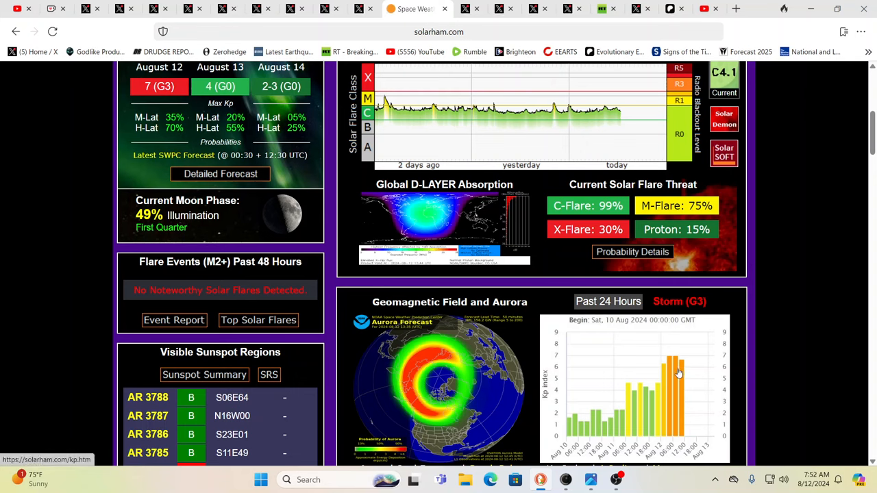
{"action": "mouse_move", "coordinate": [675, 372]}
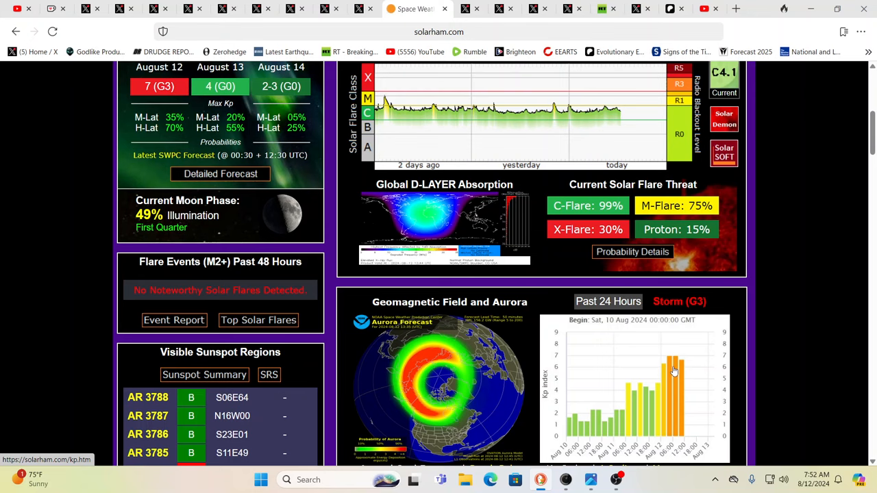
{"action": "scroll", "scroll_direction": "down", "scroll_amount": 3}
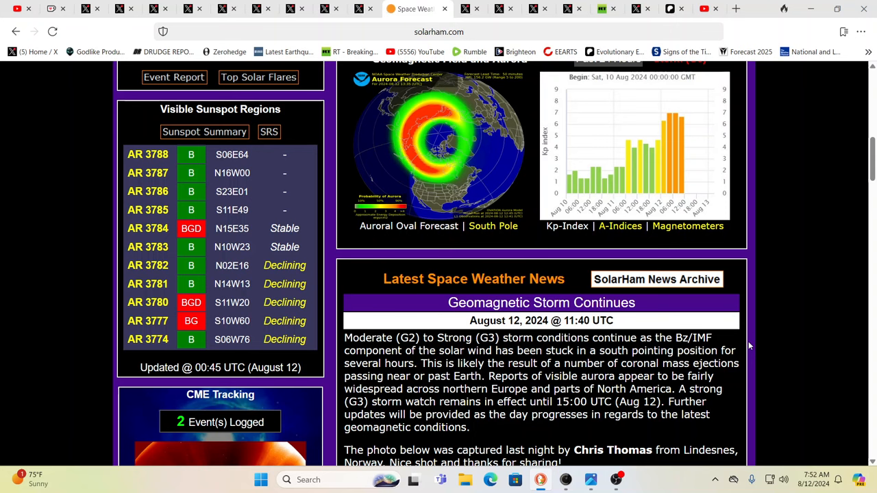
{"action": "mouse_move", "coordinate": [799, 371]}
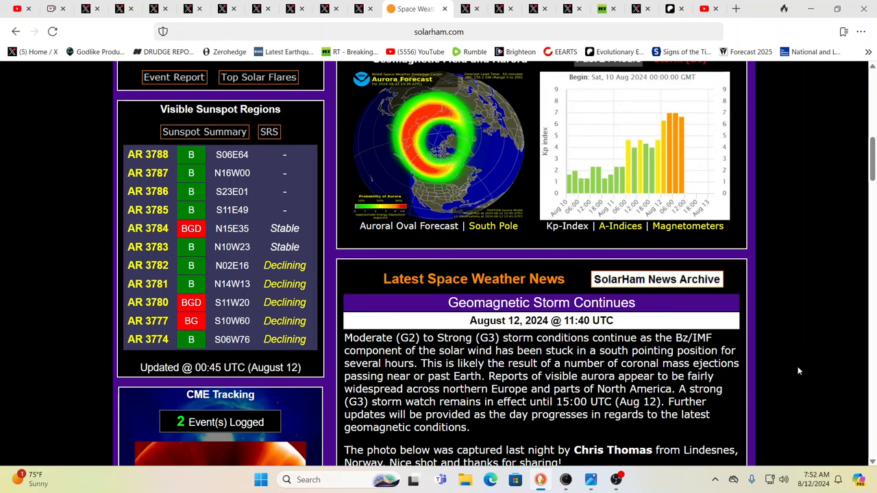
{"action": "mouse_move", "coordinate": [747, 322]}
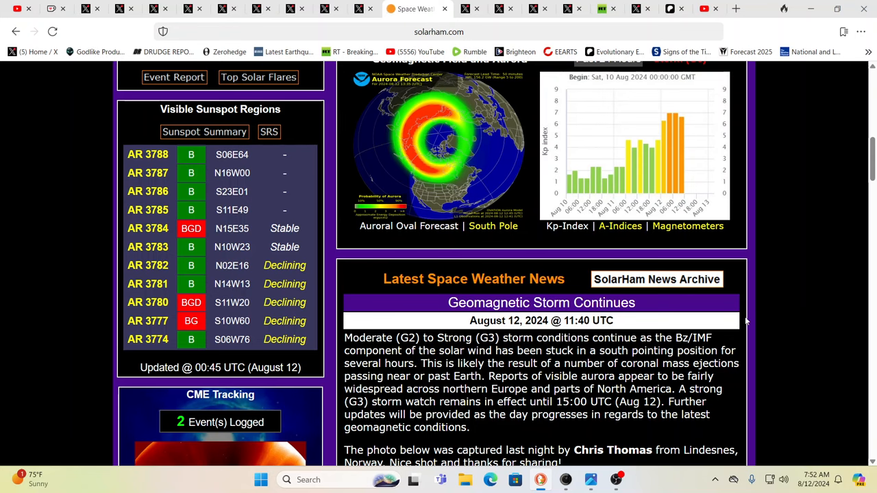
{"action": "scroll", "scroll_direction": "up", "scroll_amount": 3}
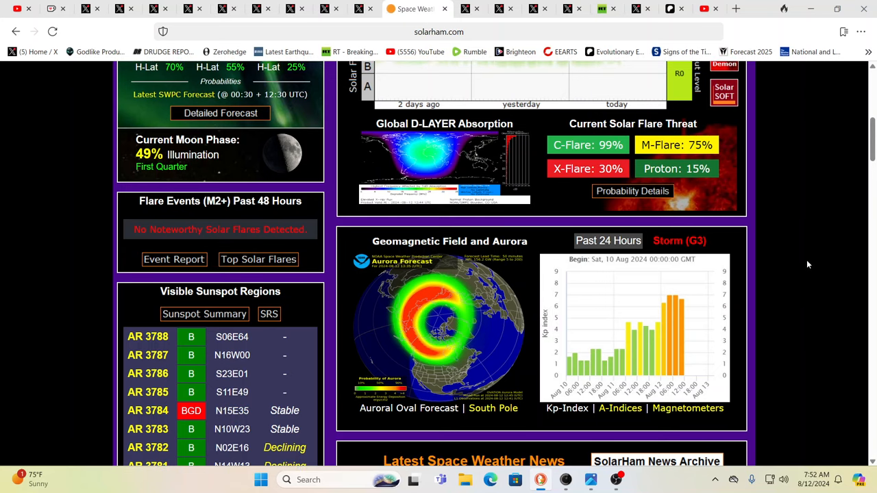
{"action": "mouse_move", "coordinate": [795, 266]}
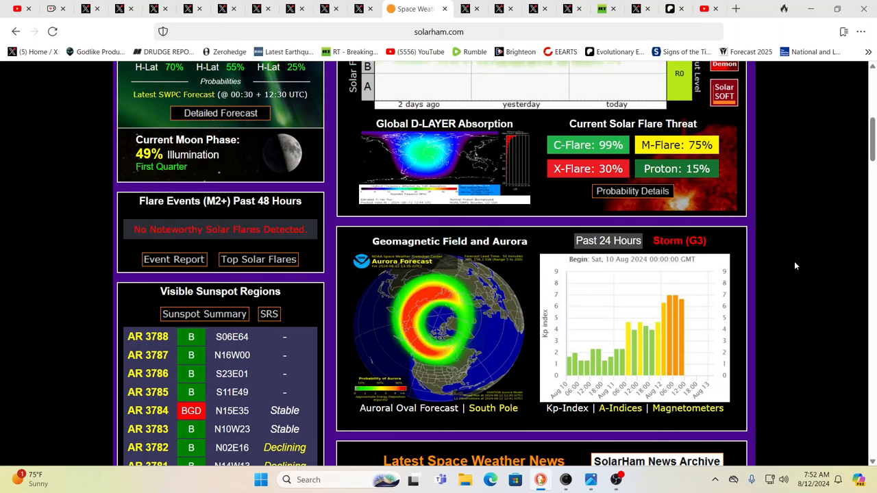
{"action": "mouse_move", "coordinate": [781, 274]}
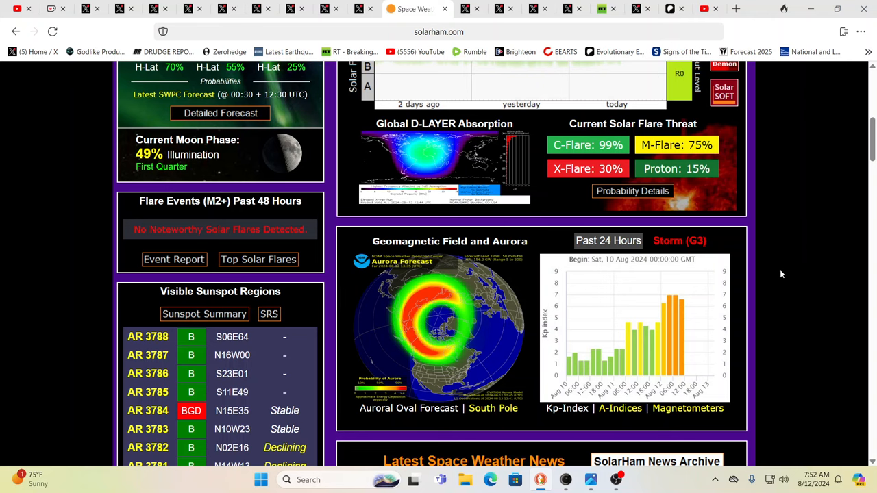
{"action": "mouse_move", "coordinate": [783, 302]}
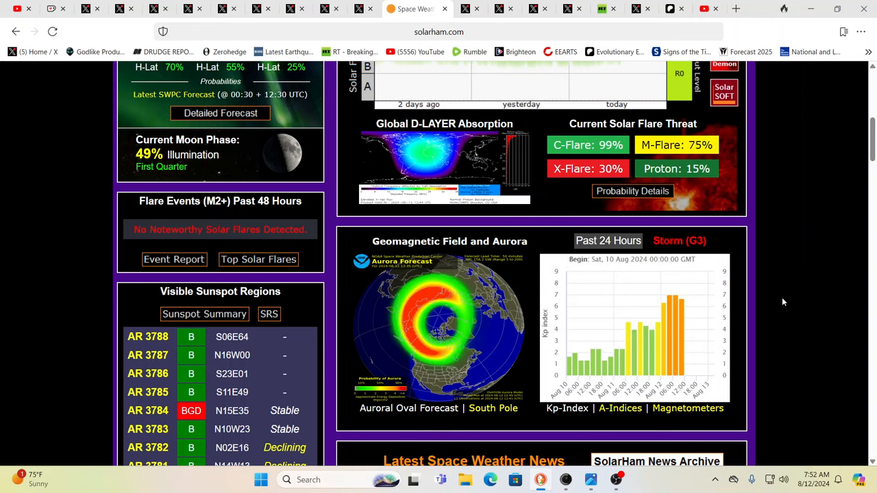
{"action": "scroll", "scroll_direction": "down", "scroll_amount": 3}
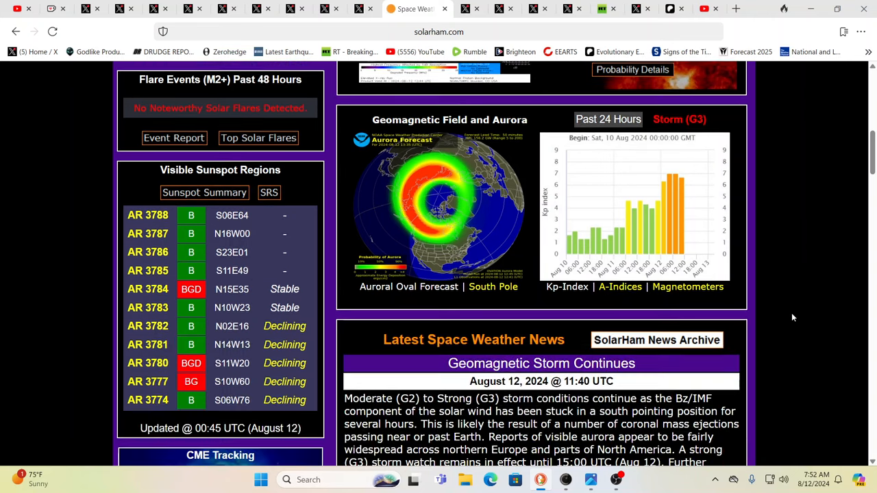
{"action": "scroll", "scroll_direction": "down", "scroll_amount": 3}
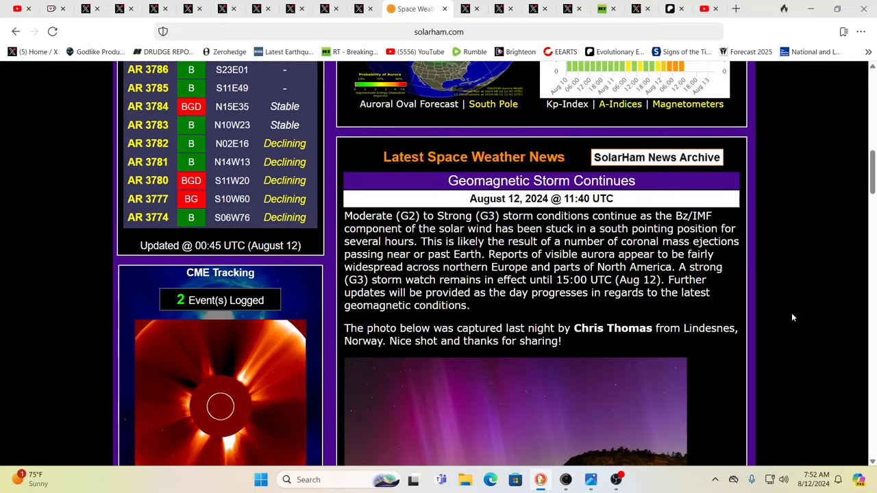
{"action": "scroll", "scroll_direction": "down", "scroll_amount": 3}
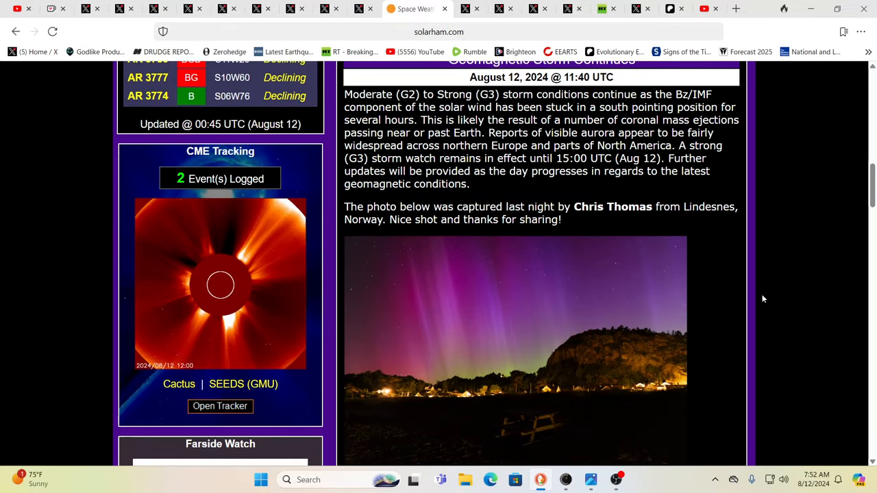
{"action": "mouse_move", "coordinate": [802, 253]}
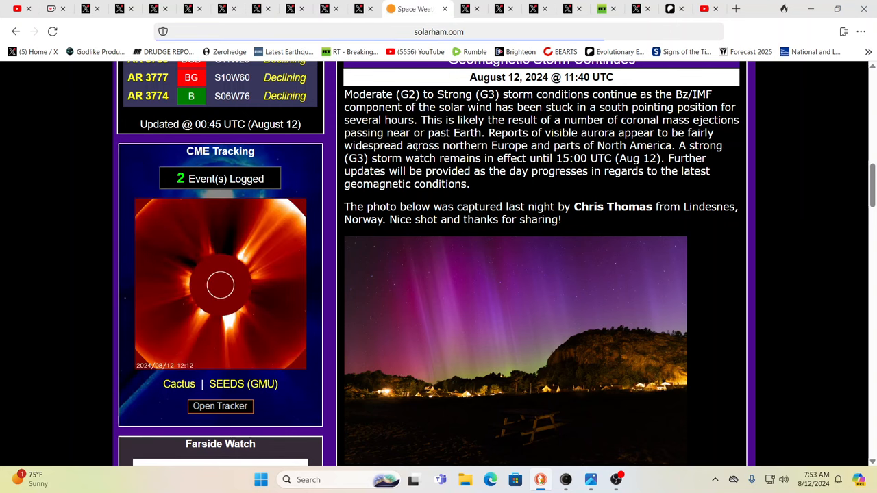
{"action": "scroll", "scroll_direction": "up", "scroll_amount": 3}
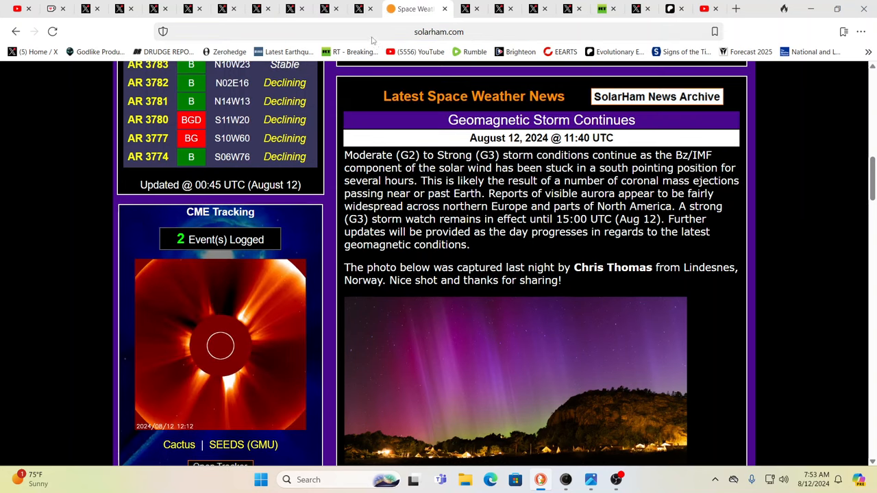
{"action": "left_click", "coordinate": [374, 8]}
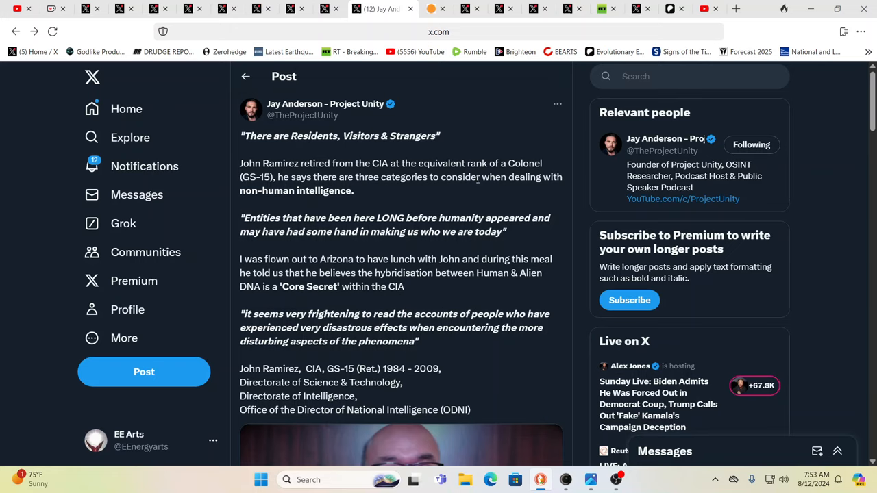
{"action": "mouse_move", "coordinate": [504, 196]}
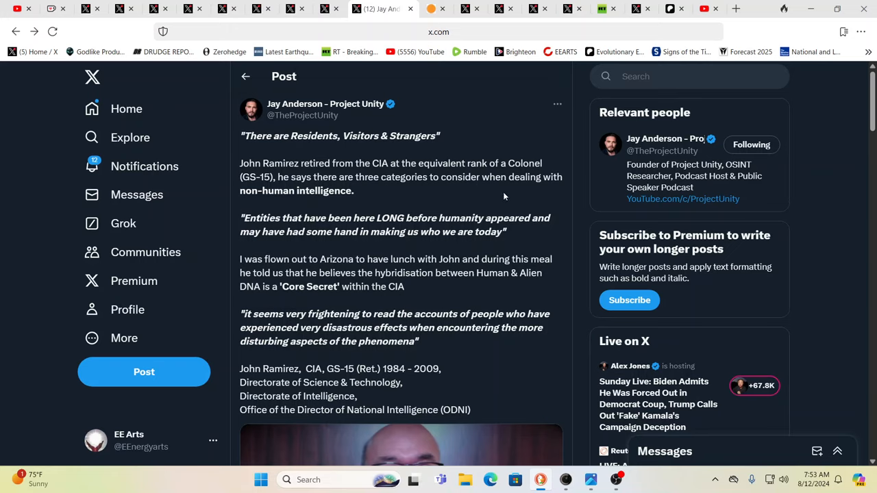
{"action": "mouse_move", "coordinate": [509, 198]}
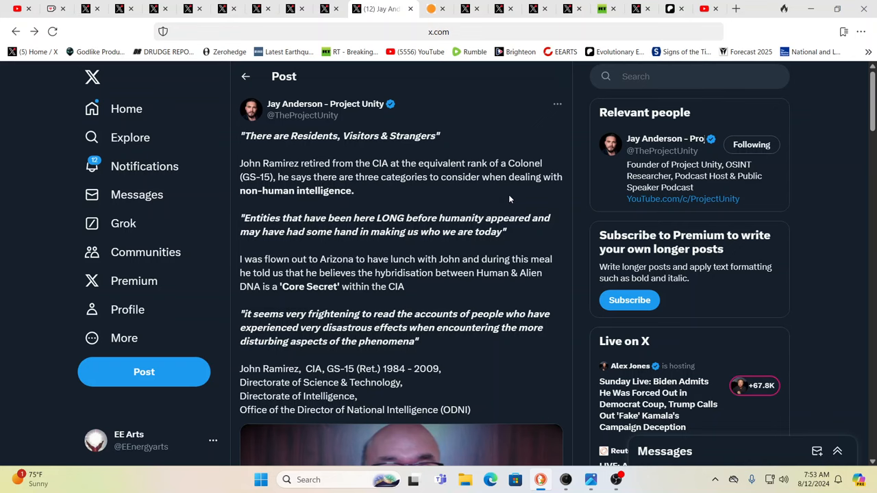
Scroll Jay Anderson's post past John Ramirez's CIA credentials to his video.
{"action": "scroll", "scroll_direction": "down", "scroll_amount": 3}
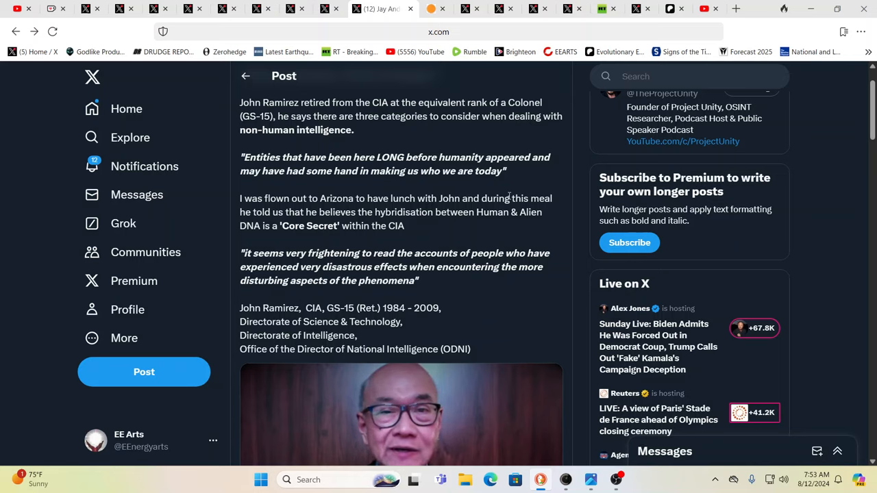
{"action": "mouse_move", "coordinate": [414, 190]}
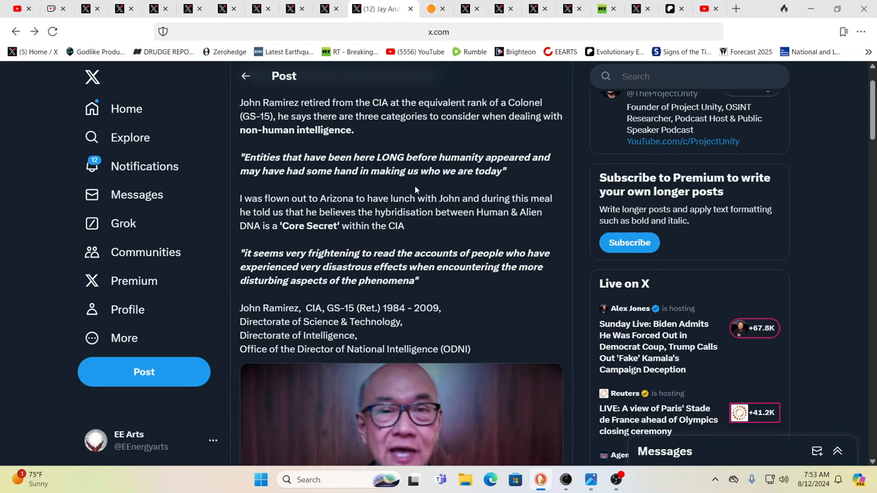
{"action": "mouse_move", "coordinate": [379, 184]}
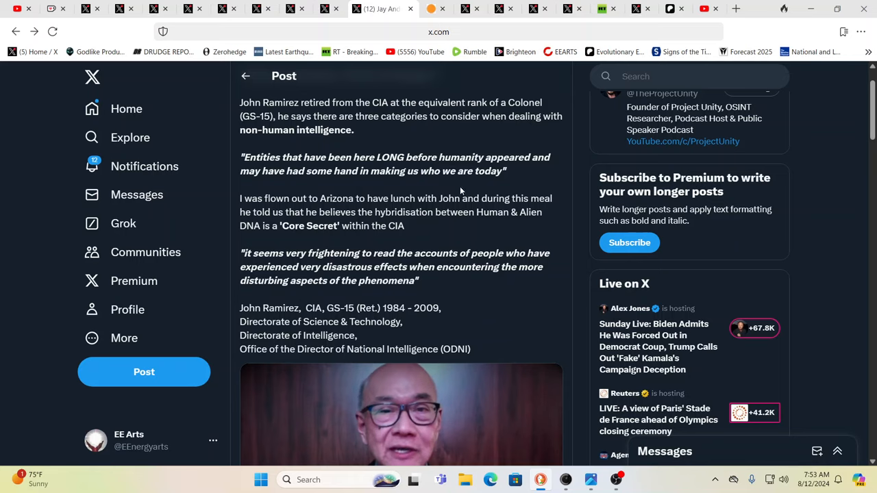
{"action": "mouse_move", "coordinate": [498, 183]}
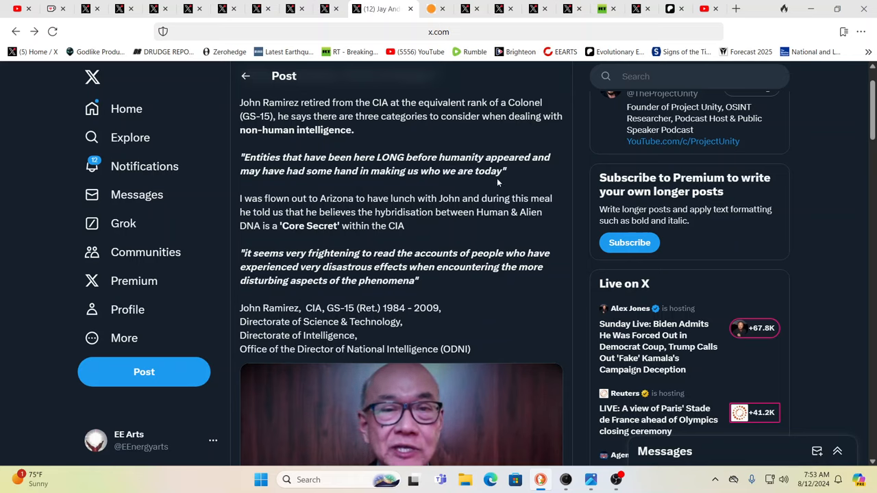
{"action": "mouse_move", "coordinate": [519, 183]}
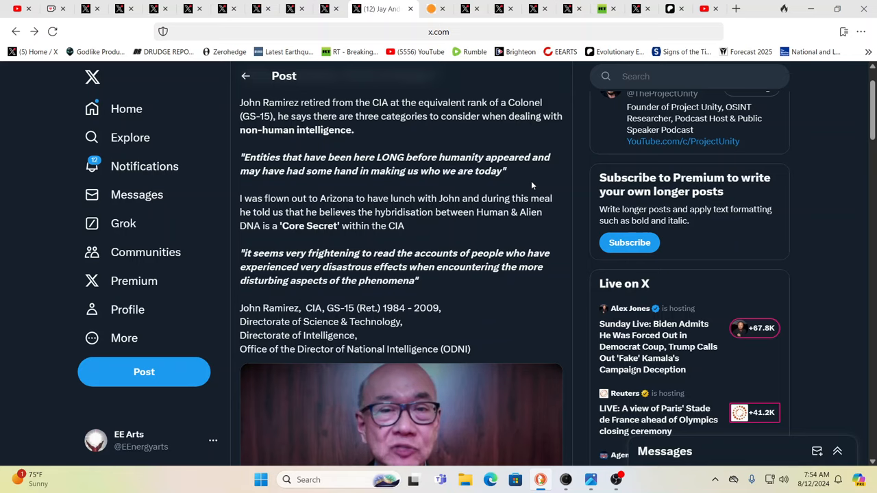
{"action": "mouse_move", "coordinate": [297, 243]}
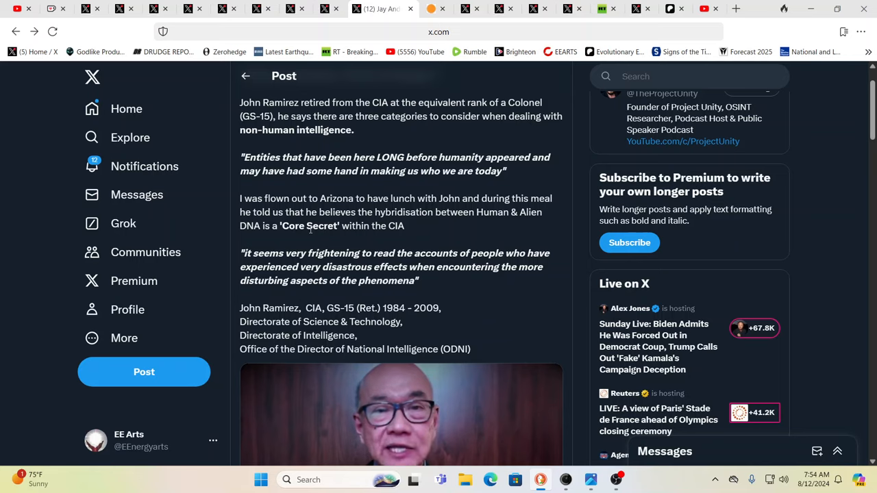
{"action": "mouse_move", "coordinate": [433, 233]}
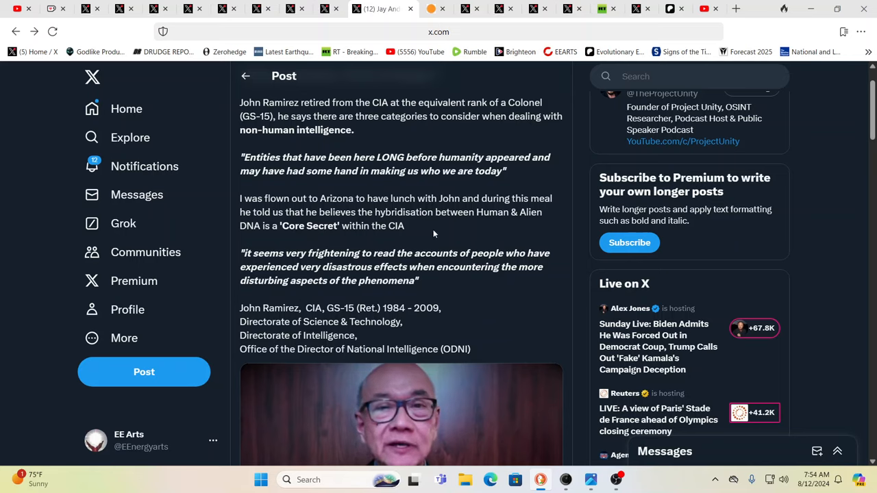
{"action": "mouse_move", "coordinate": [463, 212]}
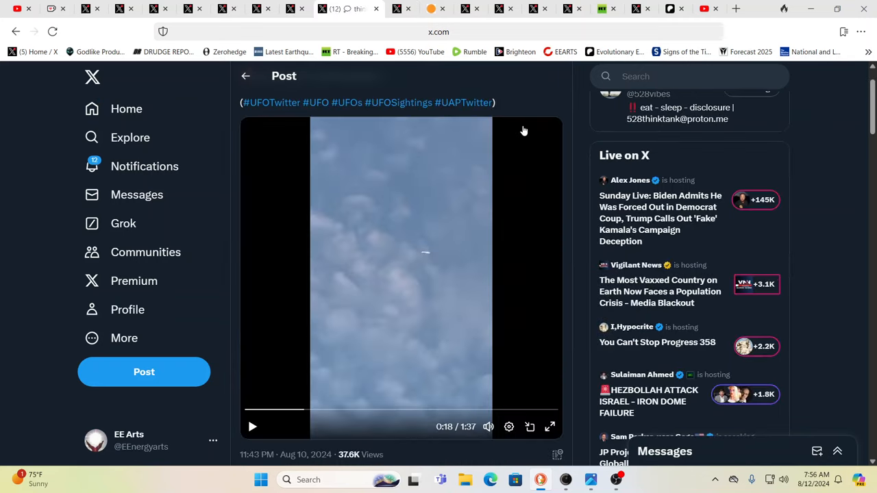
{"action": "mouse_move", "coordinate": [507, 178]}
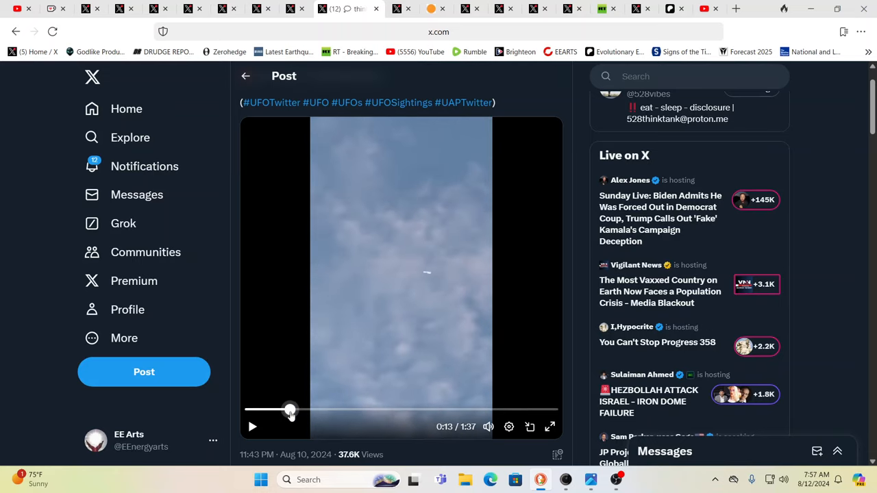
Scrub the UFO video back to about 0:10, then forward to 0:31.
{"action": "left_click_drag", "start_coordinate": [290, 411], "coordinate": [281, 411]}
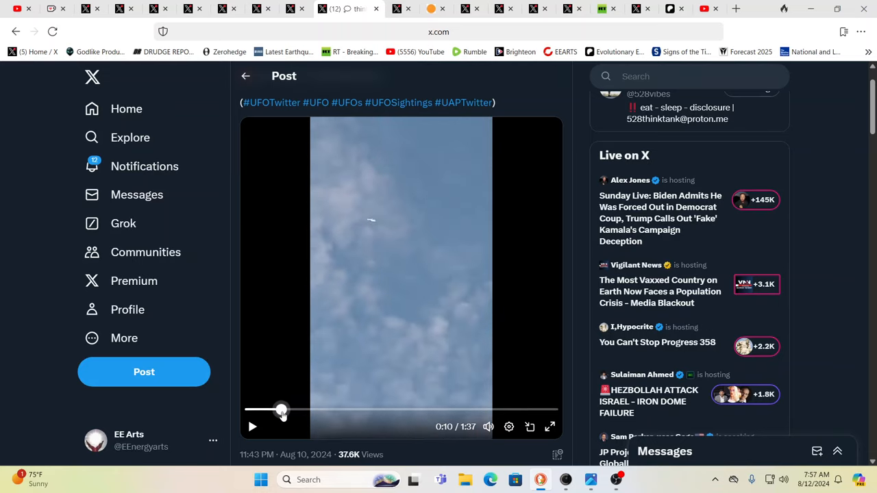
{"action": "scroll", "scroll_direction": "down", "scroll_amount": 3}
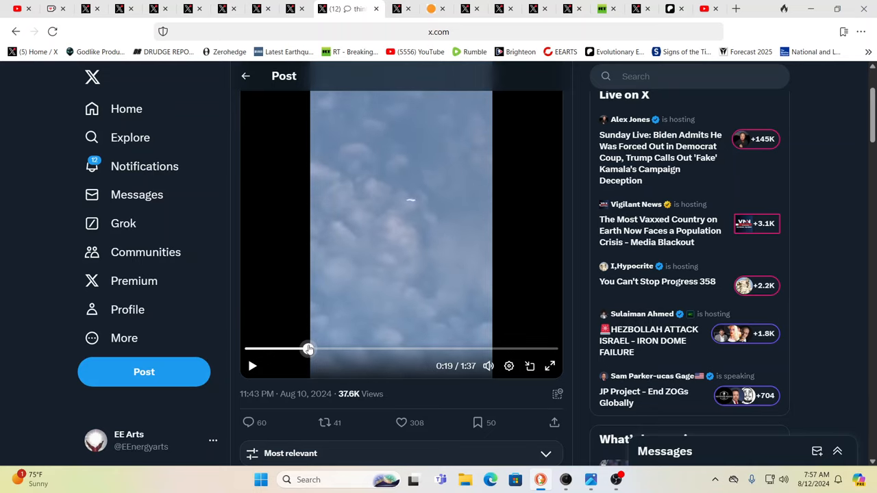
{"action": "left_click_drag", "start_coordinate": [309, 350], "coordinate": [329, 350]}
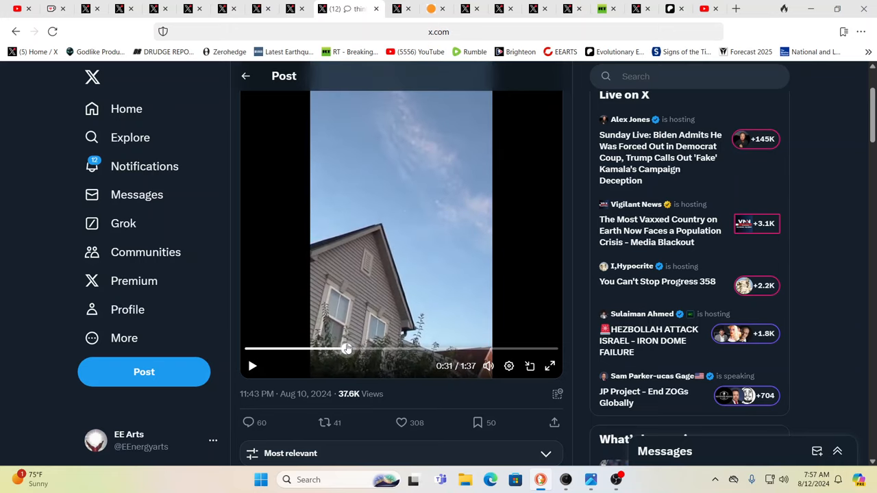
{"action": "mouse_move", "coordinate": [489, 337]}
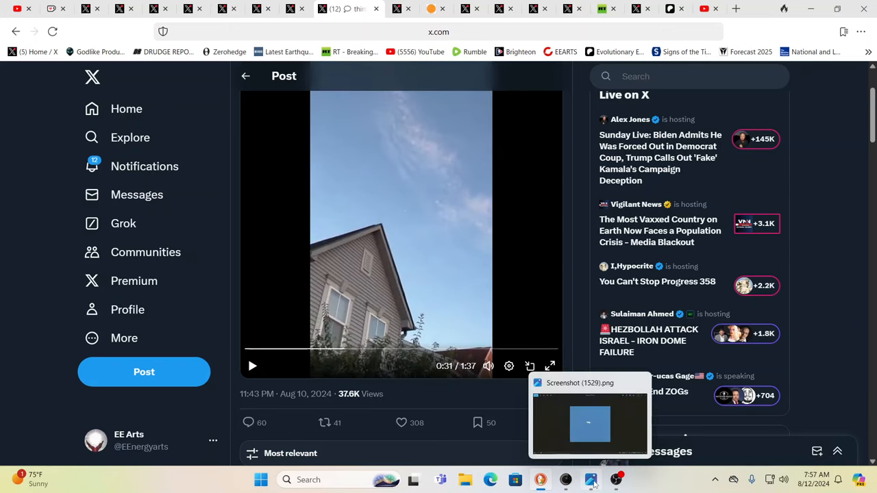
View the white sky-object screenshot enlarged in Photos, then return to Edge.
{"action": "left_click", "coordinate": [589, 421]}
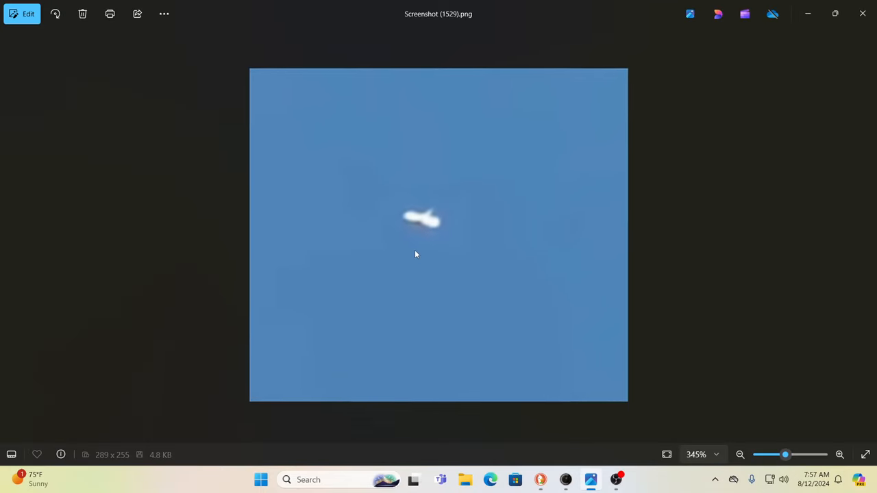
{"action": "left_click", "coordinate": [839, 455]}
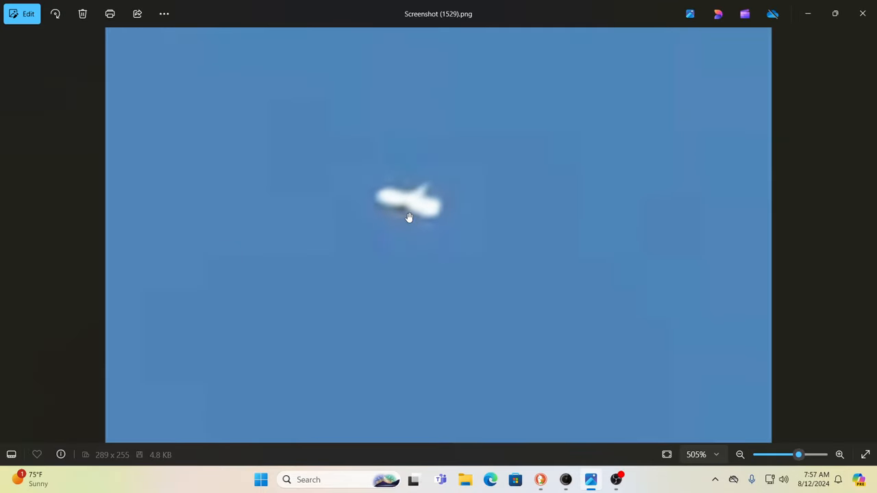
{"action": "mouse_move", "coordinate": [407, 218]}
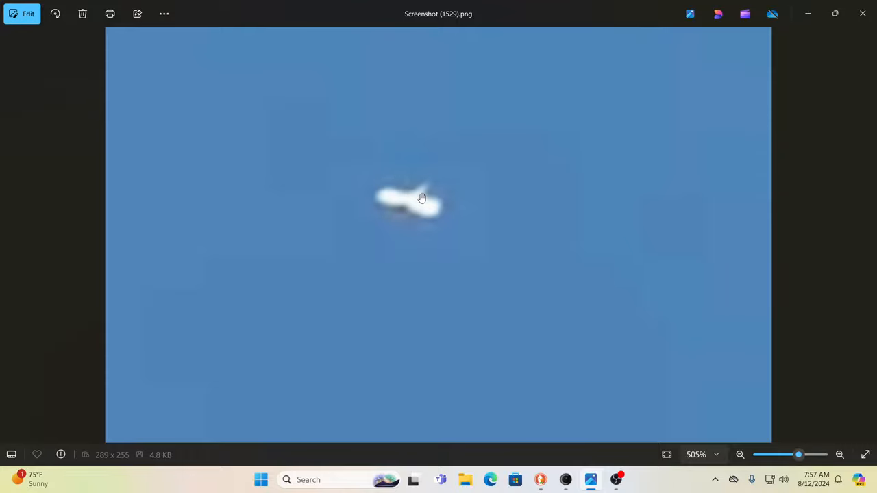
{"action": "mouse_move", "coordinate": [371, 209]}
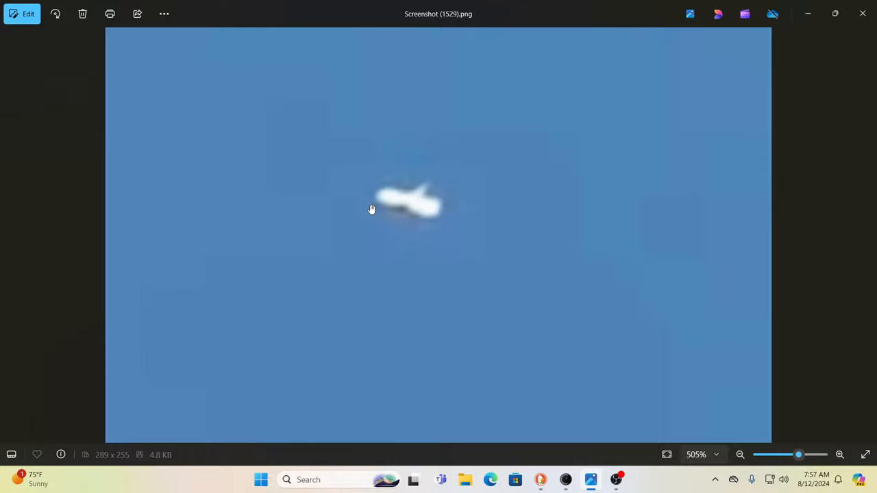
{"action": "scroll", "scroll_direction": "down", "scroll_amount": 3}
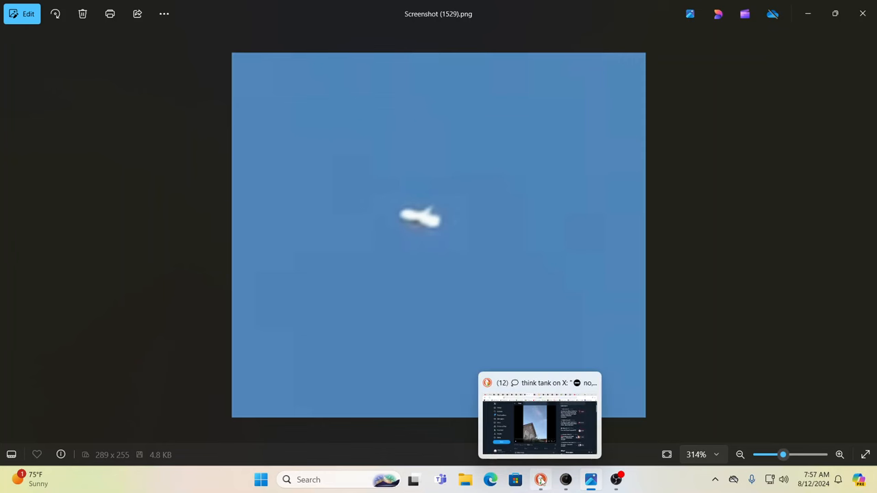
{"action": "left_click", "coordinate": [540, 420]}
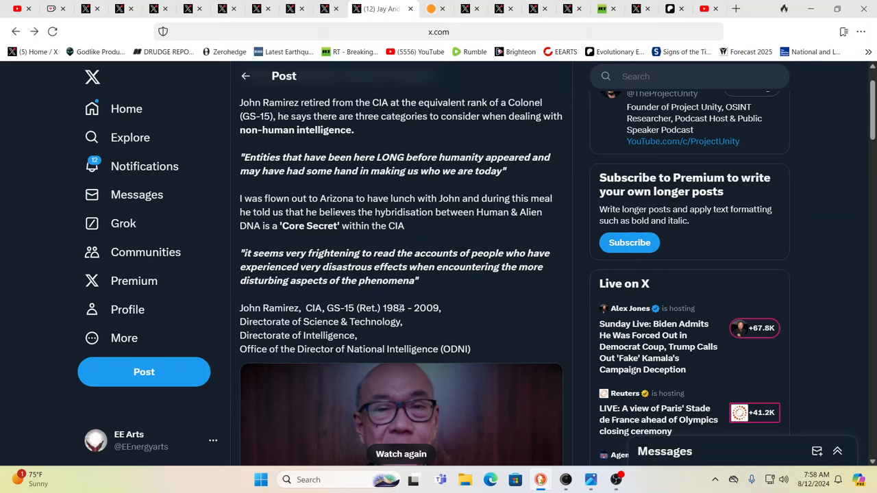
{"action": "mouse_move", "coordinate": [418, 181]}
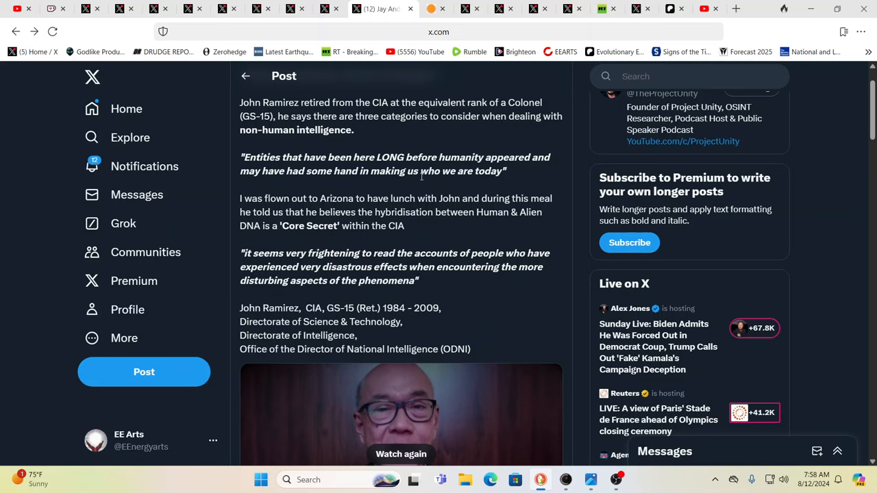
{"action": "mouse_move", "coordinate": [418, 144]}
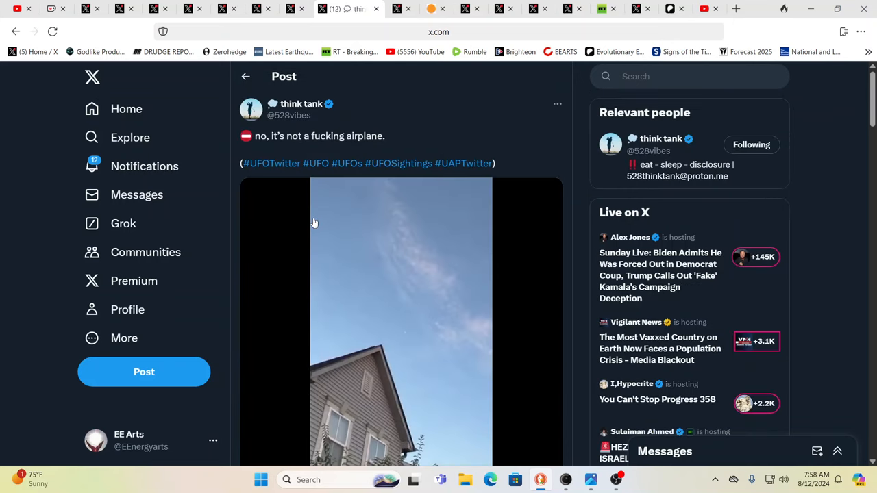
Scroll the think tank UFO post to its sky-and-house video paused at 0:31.
{"action": "scroll", "scroll_direction": "down", "scroll_amount": 3}
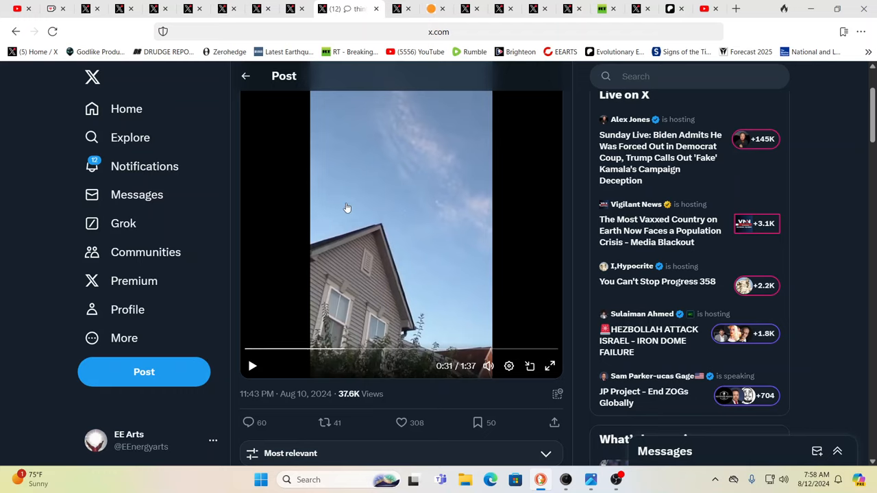
{"action": "mouse_move", "coordinate": [380, 201]}
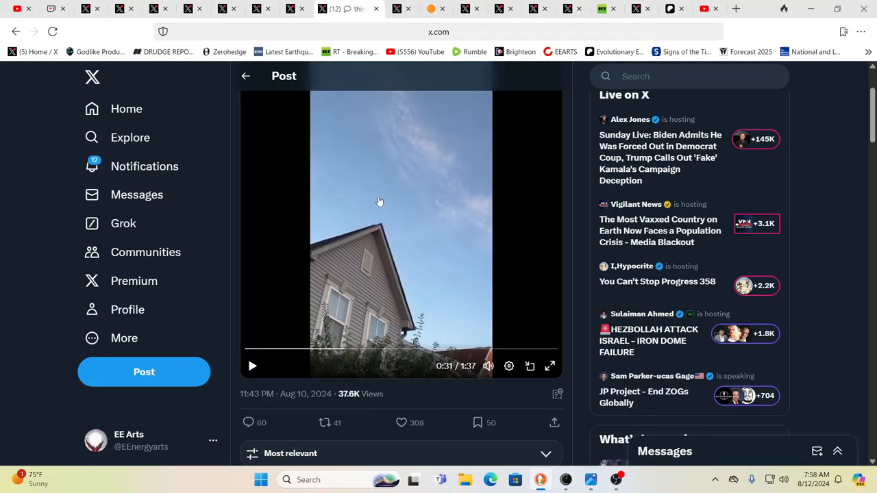
{"action": "mouse_move", "coordinate": [367, 204]}
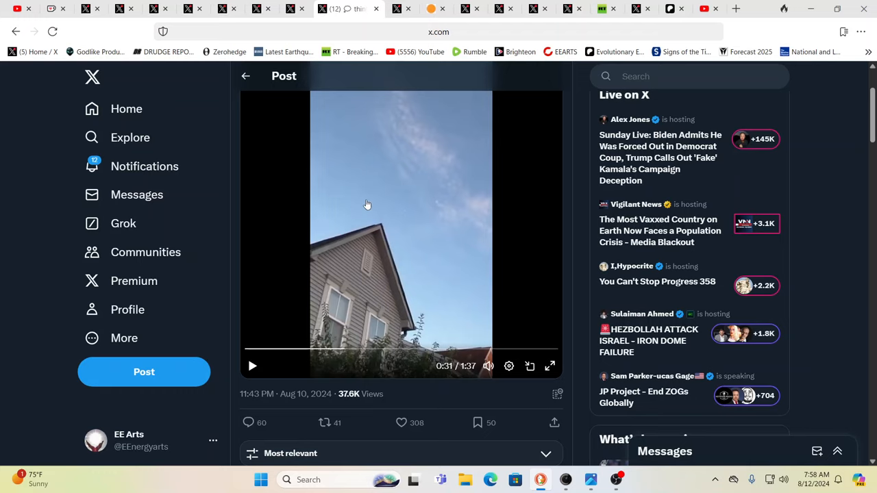
{"action": "scroll", "scroll_direction": "down", "scroll_amount": 3}
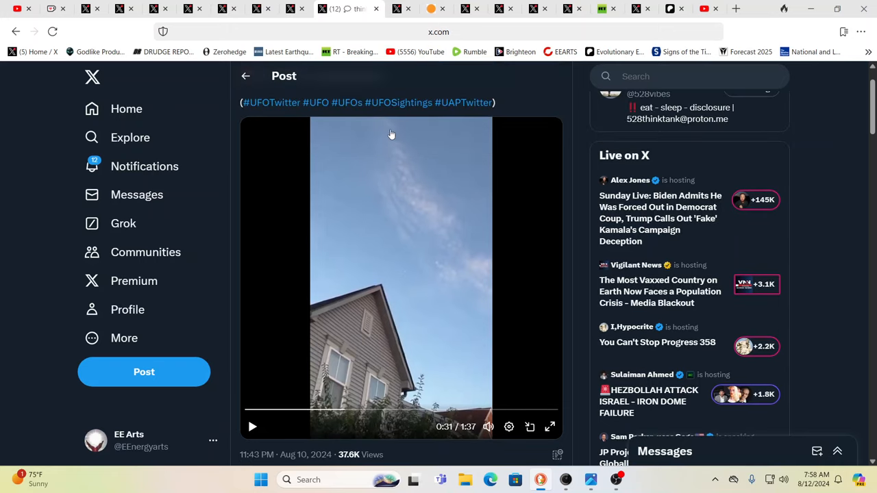
{"action": "mouse_move", "coordinate": [382, 82]}
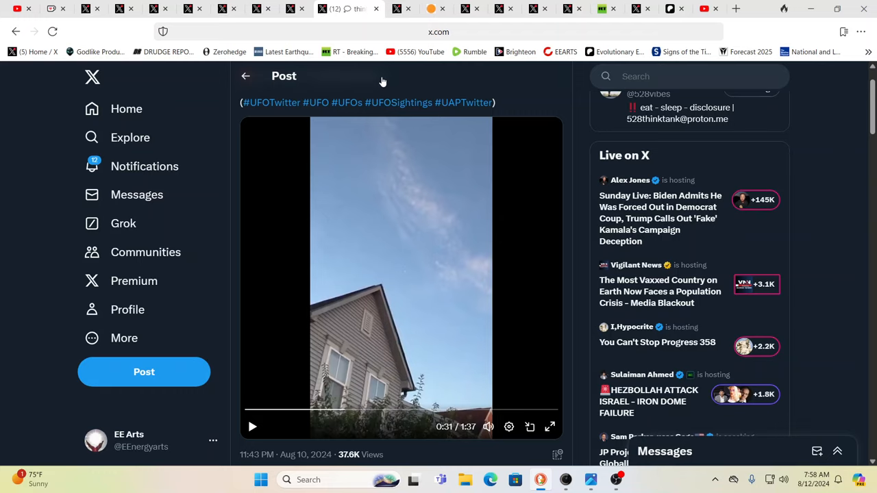
{"action": "mouse_move", "coordinate": [333, 78]}
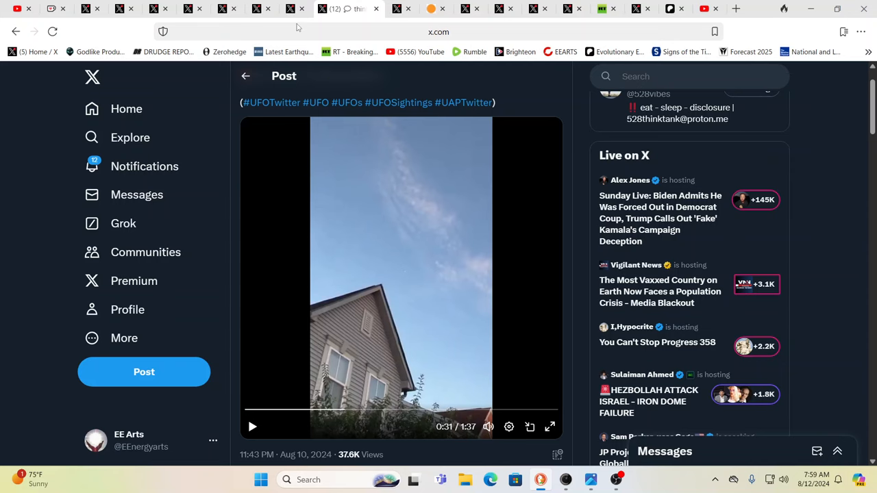
{"action": "mouse_move", "coordinate": [296, 8]}
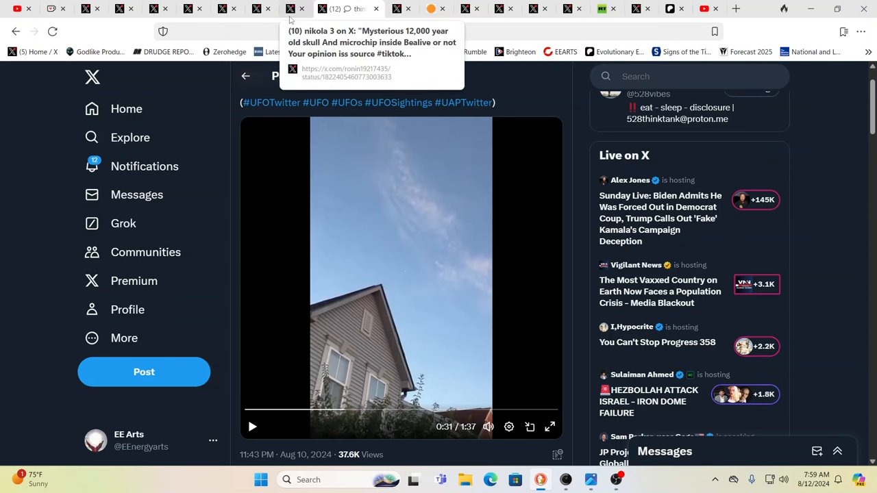
Switch to nikola 3's 12,000-year-old skull post tab and watch its TikTok video.
{"action": "left_click", "coordinate": [315, 8]}
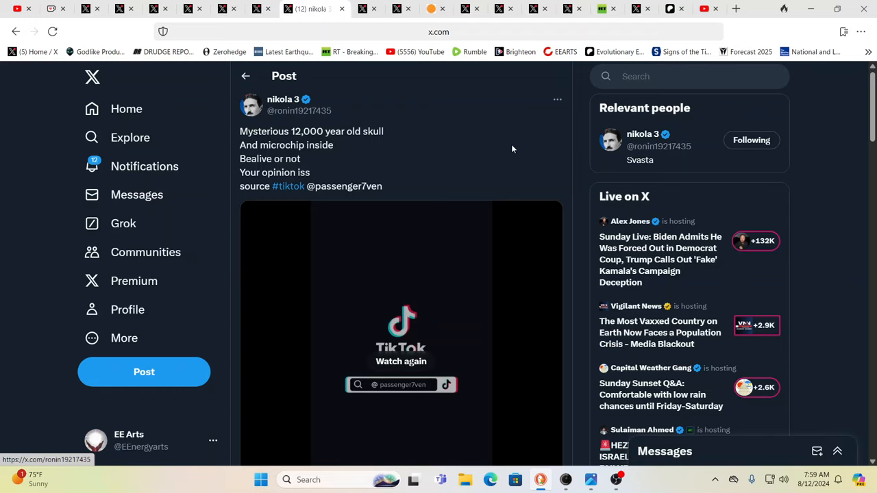
{"action": "mouse_move", "coordinate": [315, 148]}
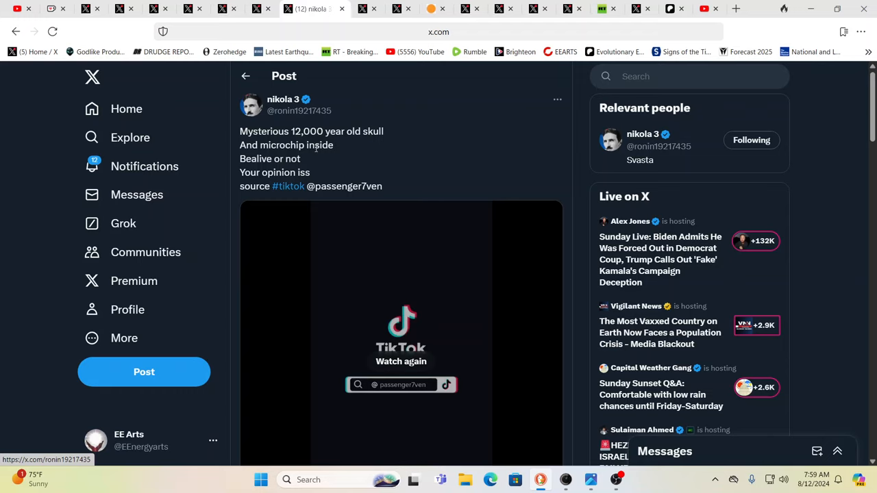
{"action": "mouse_move", "coordinate": [394, 153]}
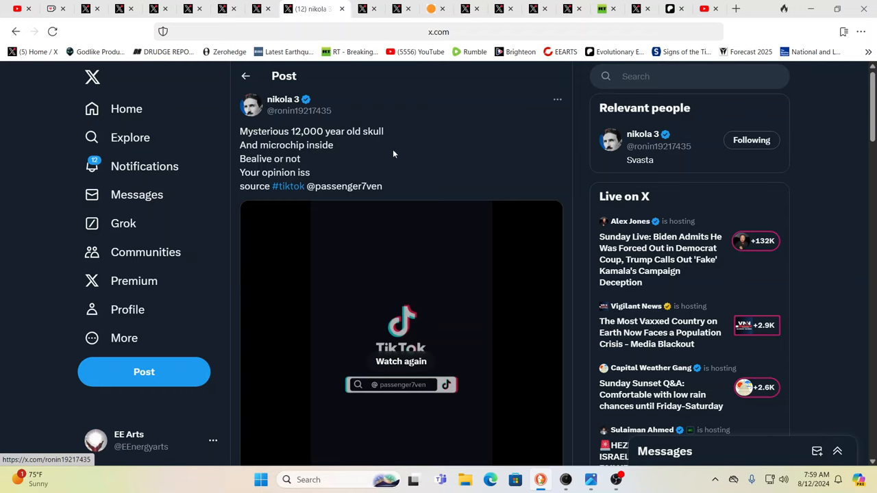
{"action": "mouse_move", "coordinate": [440, 157]}
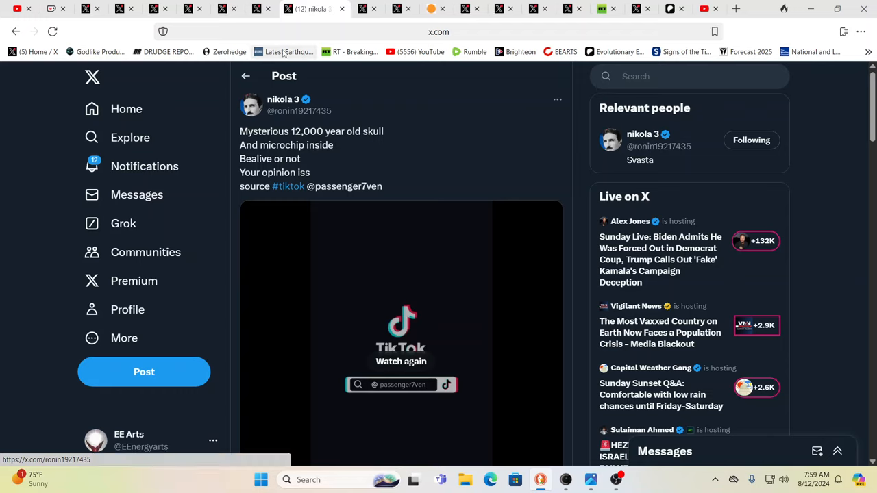
{"action": "mouse_move", "coordinate": [259, 31]}
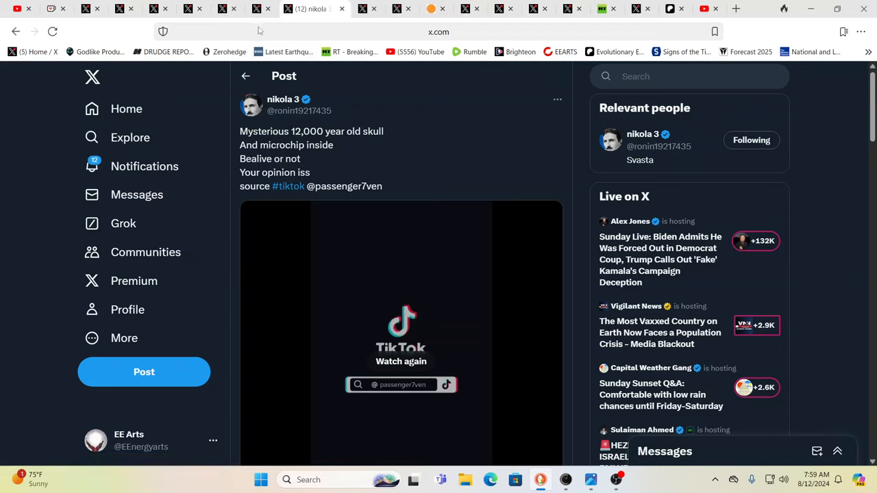
{"action": "mouse_move", "coordinate": [408, 113]}
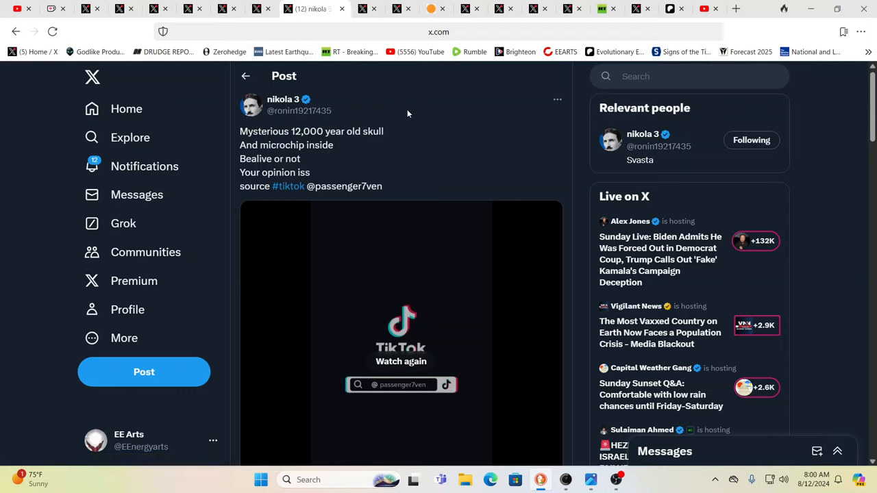
{"action": "mouse_move", "coordinate": [415, 111]}
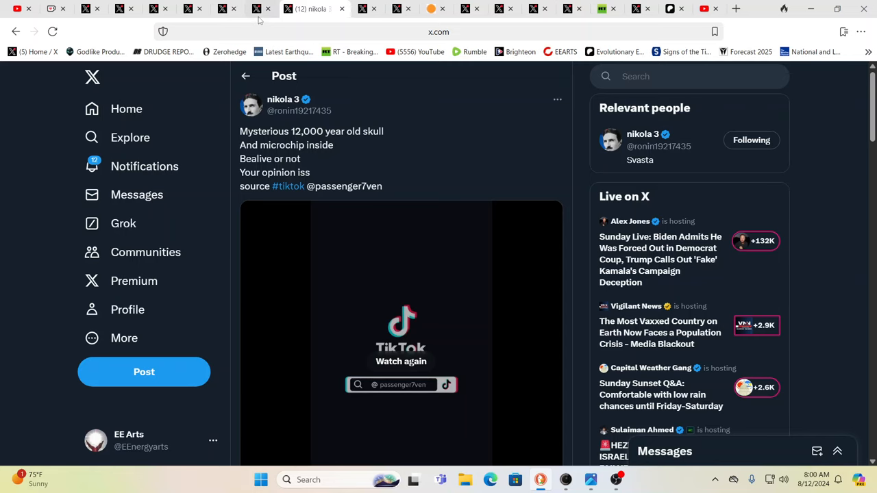
{"action": "left_click", "coordinate": [280, 8]}
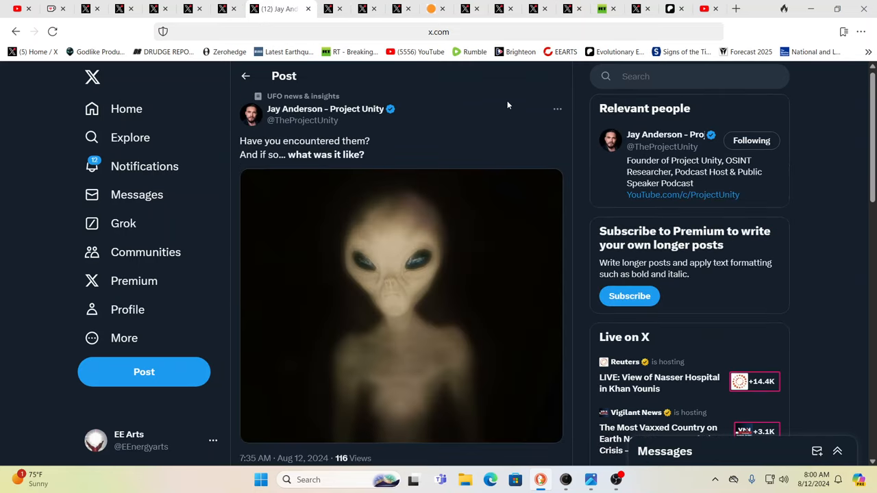
{"action": "mouse_move", "coordinate": [540, 103]}
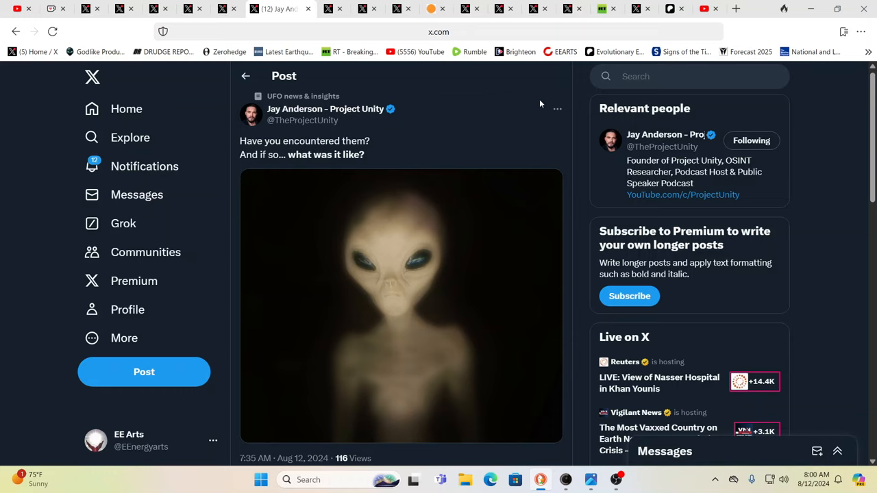
{"action": "mouse_move", "coordinate": [573, 100]}
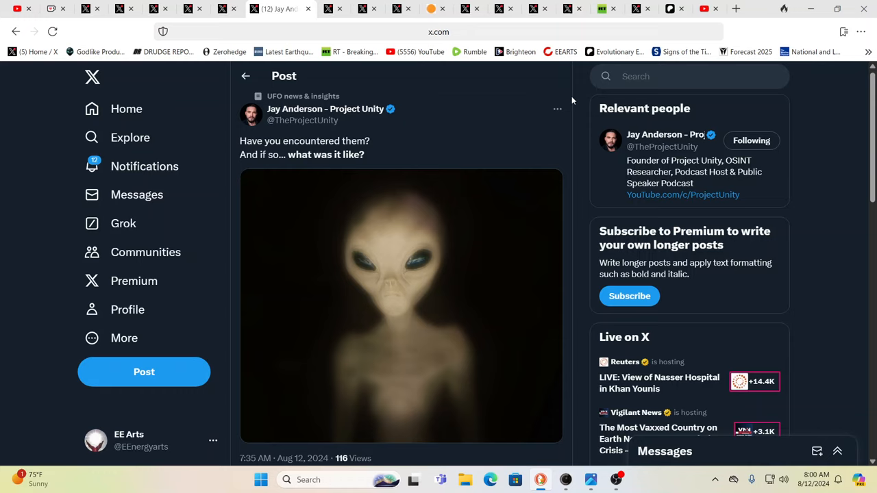
{"action": "mouse_move", "coordinate": [739, 115]}
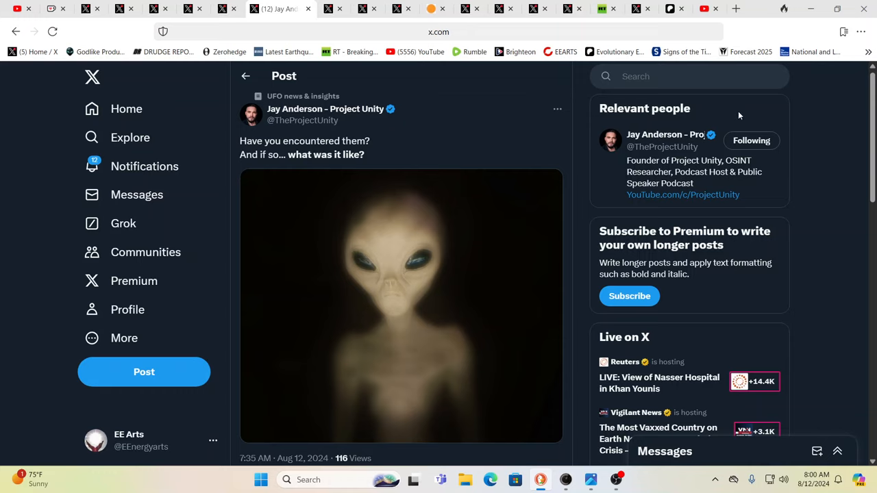
{"action": "mouse_move", "coordinate": [798, 117]}
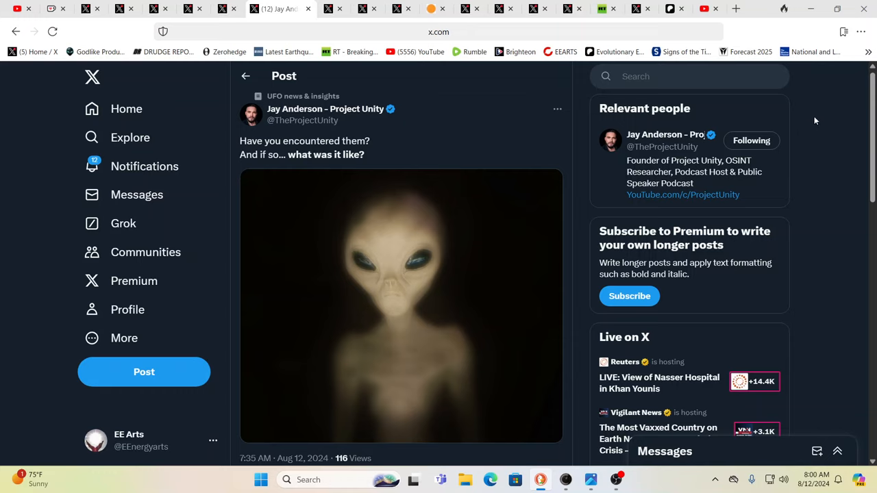
{"action": "mouse_move", "coordinate": [839, 158]}
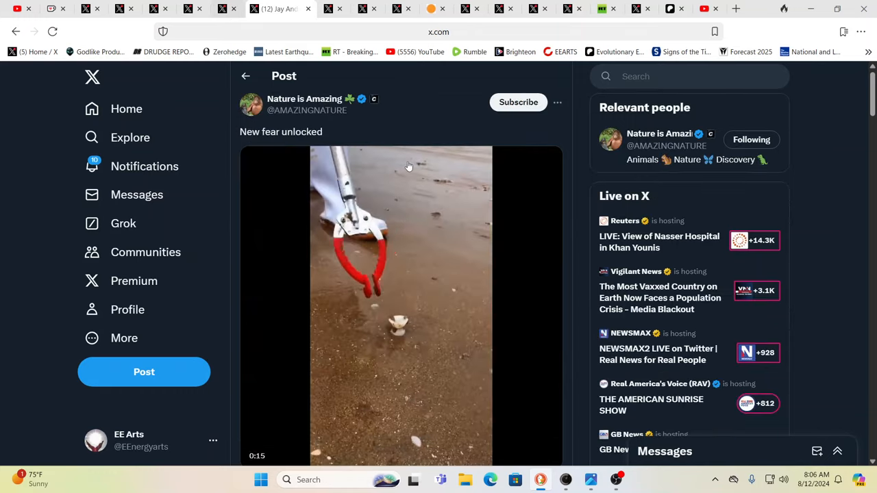
{"action": "left_click", "coordinate": [401, 305]}
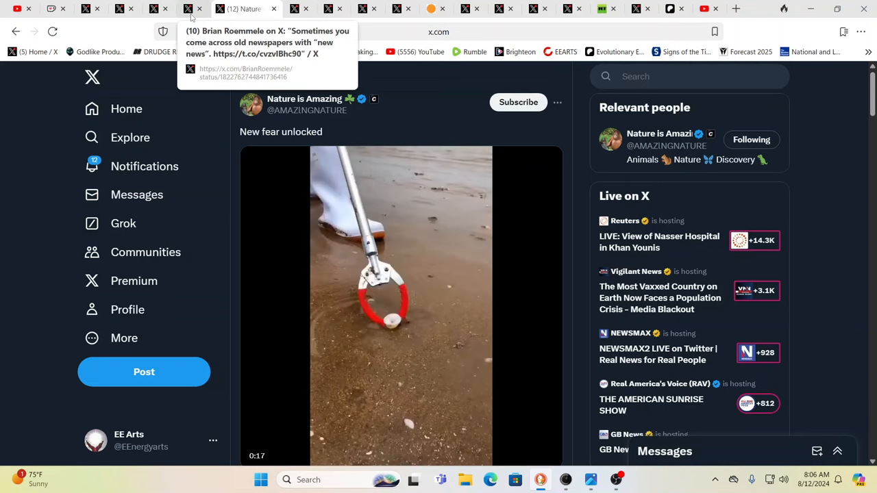
Open Brian Roemmele's old newspapers post and enlarge the Detroit News Titanic front page.
{"action": "left_click", "coordinate": [213, 9]}
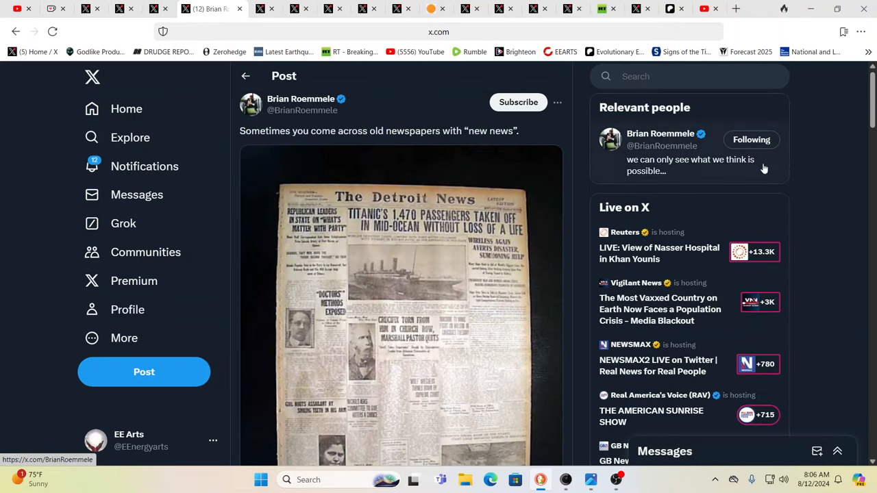
{"action": "mouse_move", "coordinate": [804, 171]}
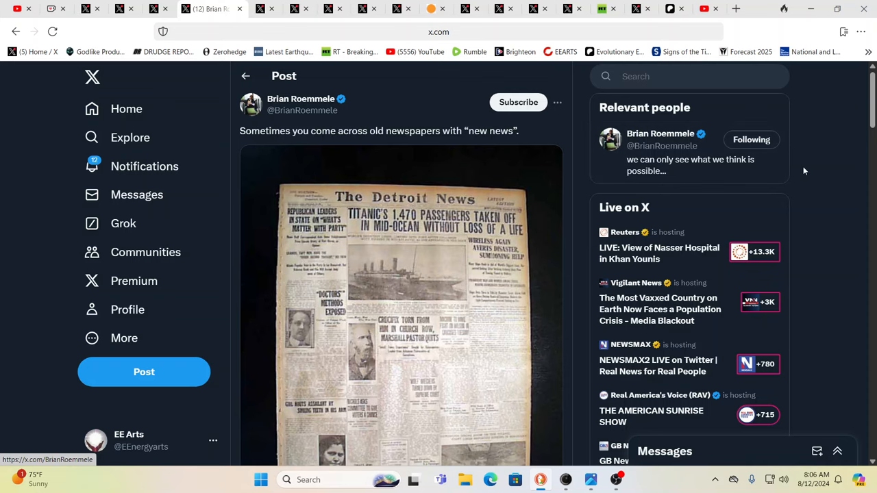
{"action": "scroll", "scroll_direction": "down", "scroll_amount": 3}
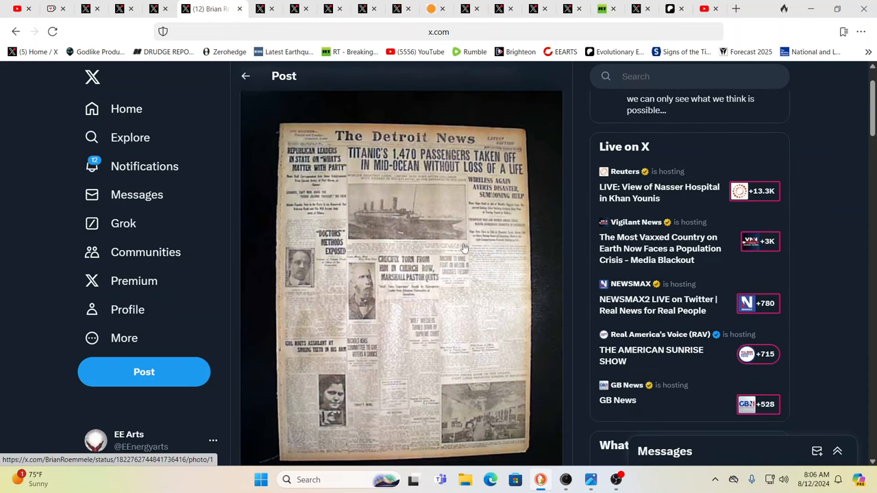
{"action": "left_click", "coordinate": [401, 274]}
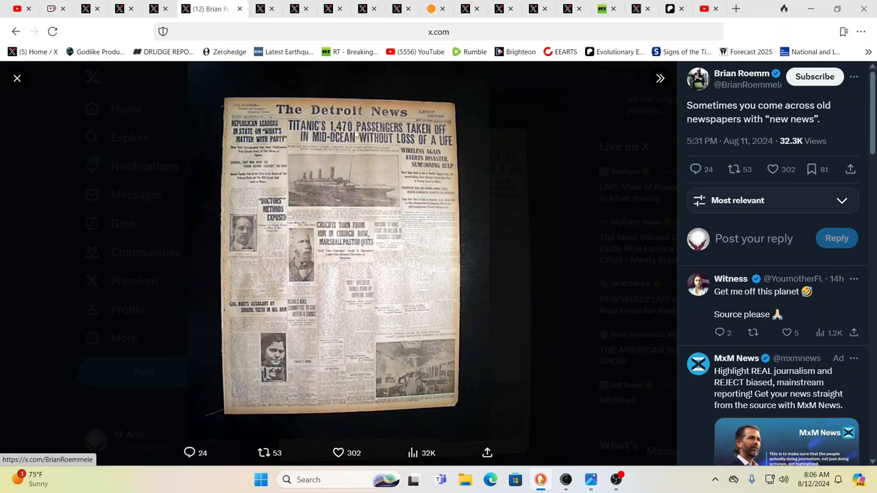
{"action": "mouse_move", "coordinate": [433, 144]}
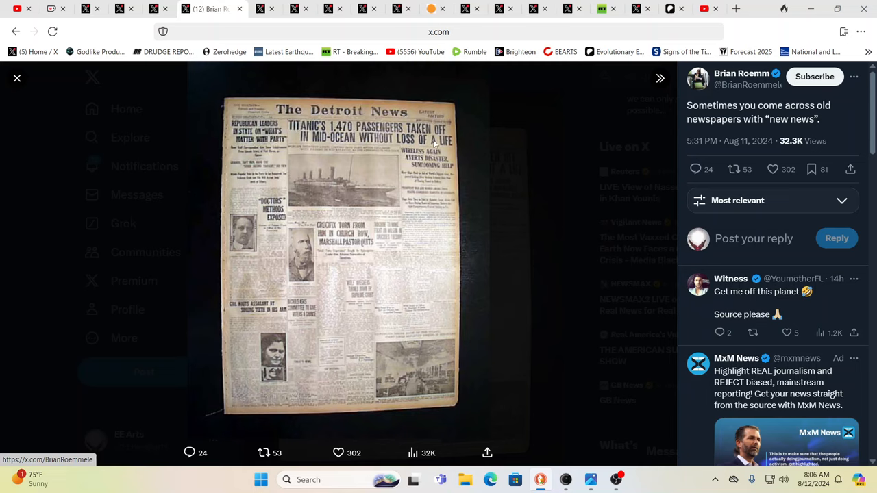
{"action": "mouse_move", "coordinate": [255, 212]}
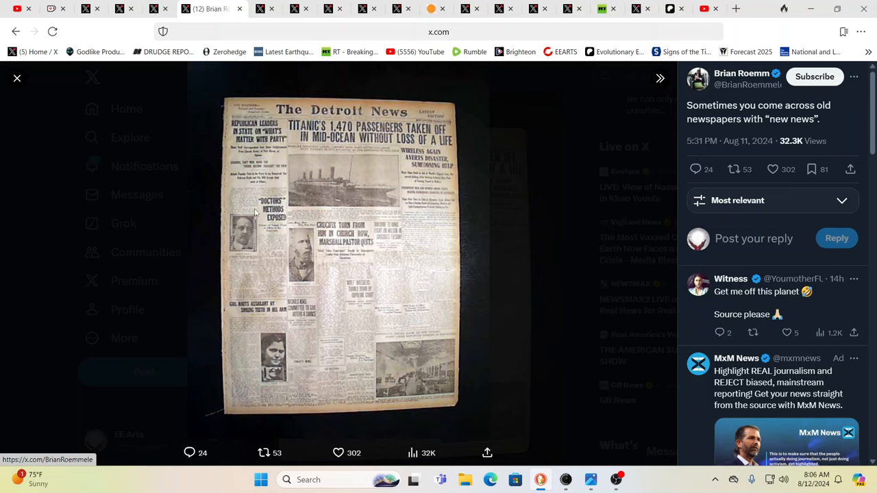
{"action": "mouse_move", "coordinate": [317, 185]}
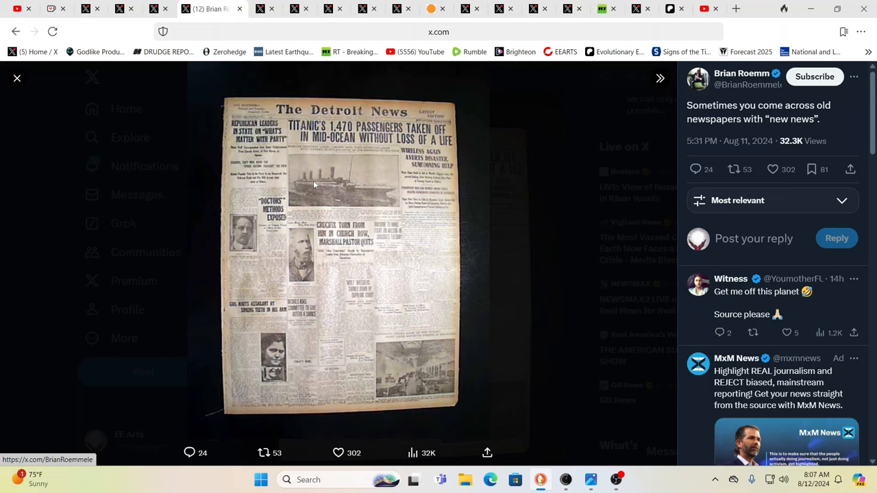
{"action": "mouse_move", "coordinate": [288, 231]}
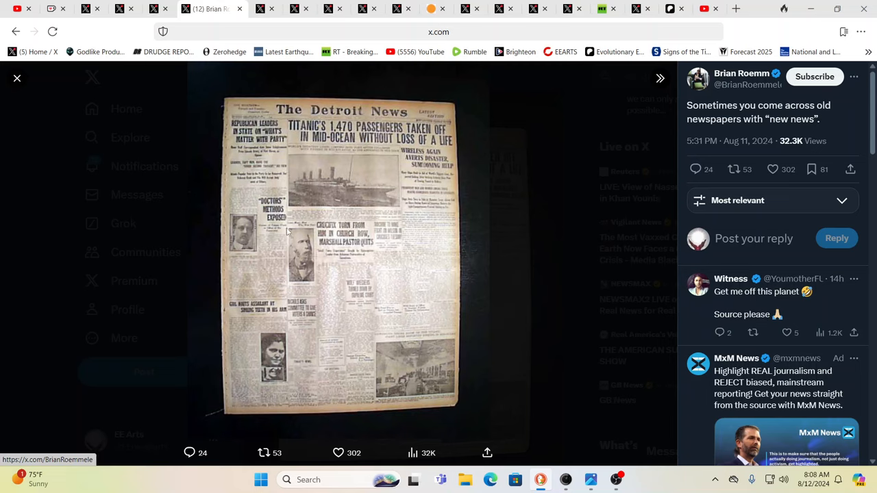
{"action": "mouse_move", "coordinate": [329, 163]}
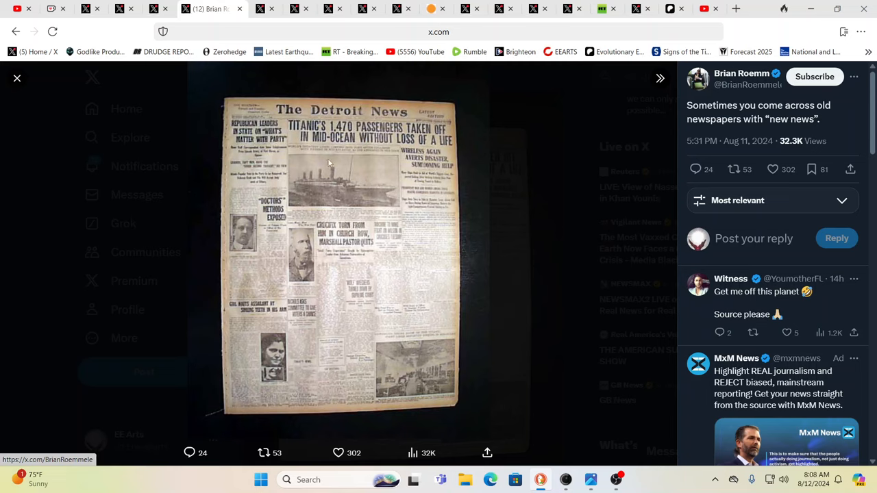
{"action": "mouse_move", "coordinate": [478, 173]}
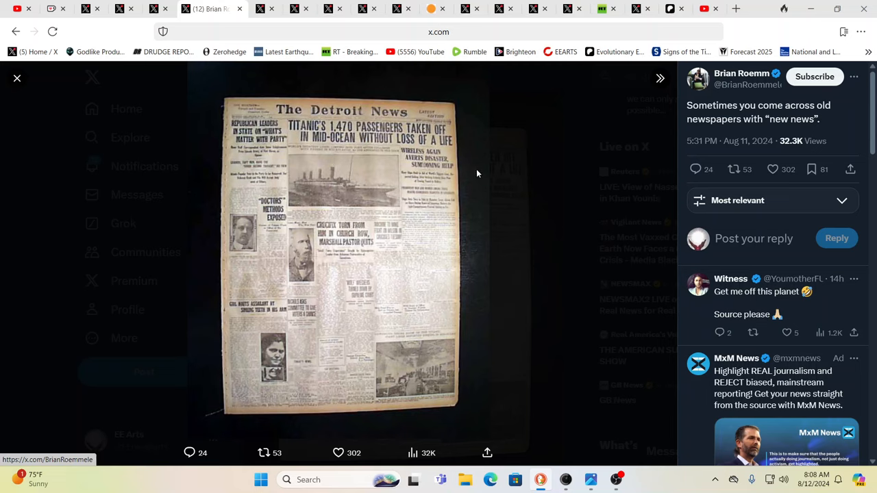
{"action": "mouse_move", "coordinate": [529, 179]}
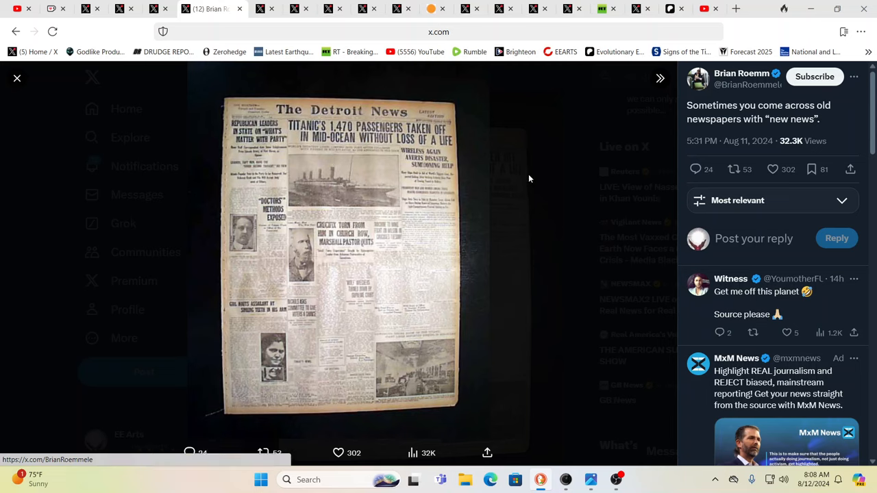
{"action": "mouse_move", "coordinate": [228, 113]}
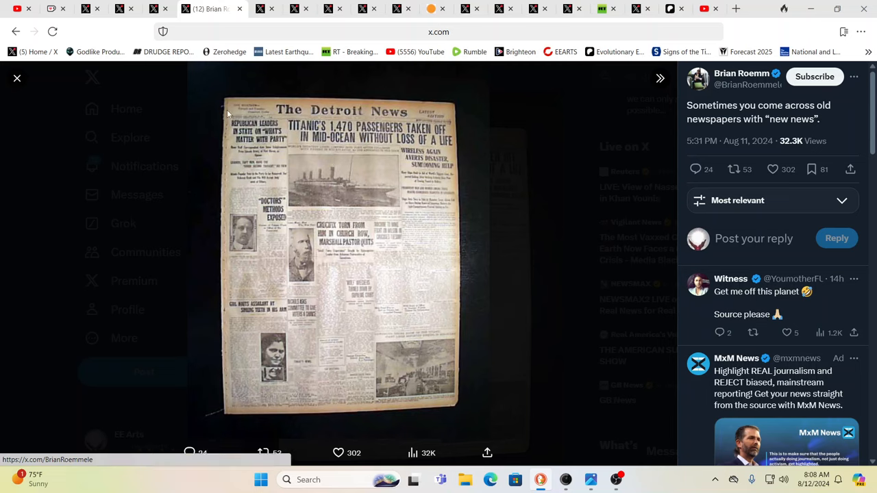
{"action": "mouse_move", "coordinate": [200, 63]}
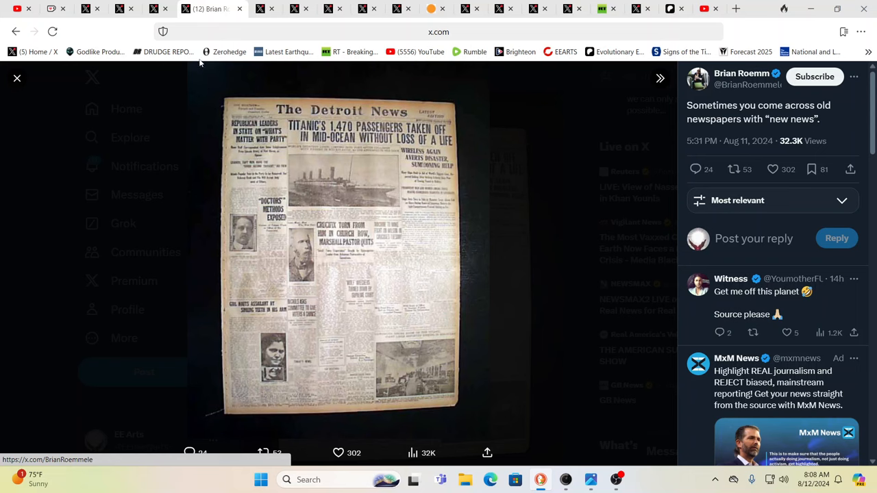
{"action": "mouse_move", "coordinate": [159, 8]}
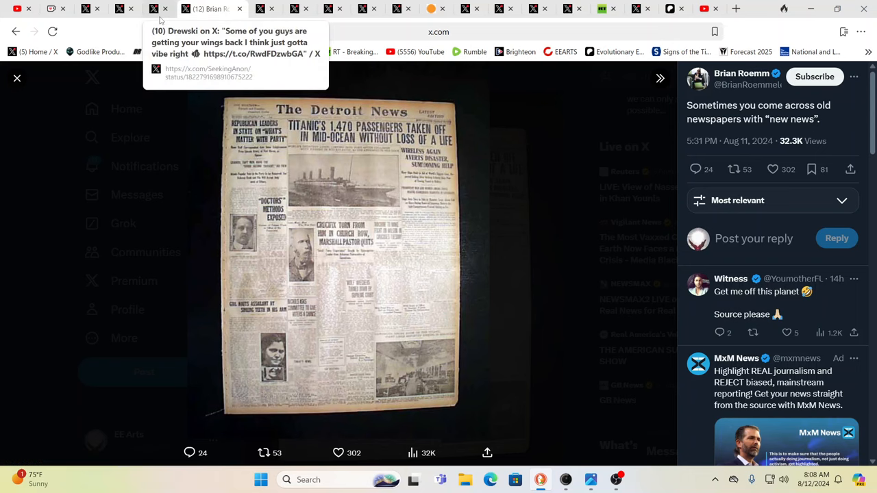
{"action": "left_click", "coordinate": [185, 8]}
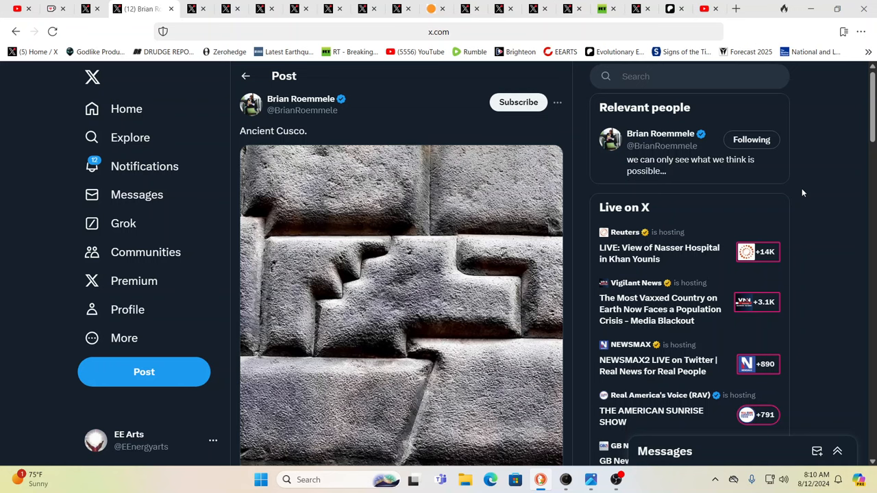
{"action": "mouse_move", "coordinate": [147, 68]}
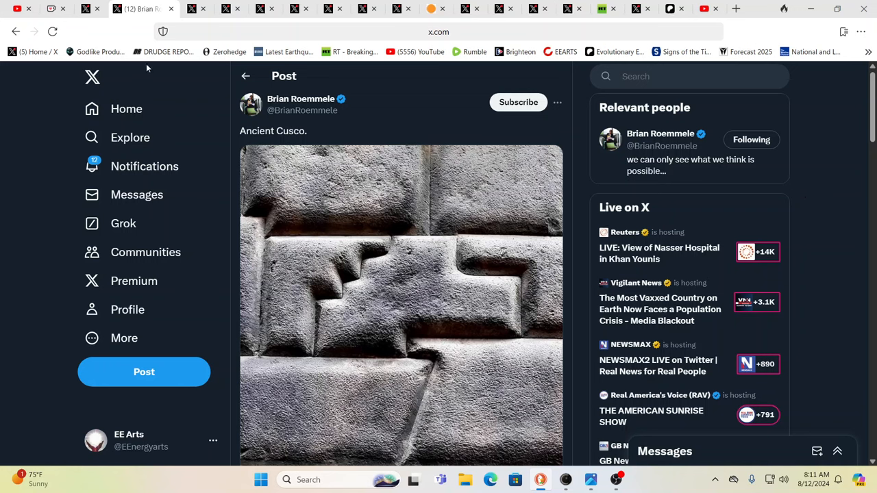